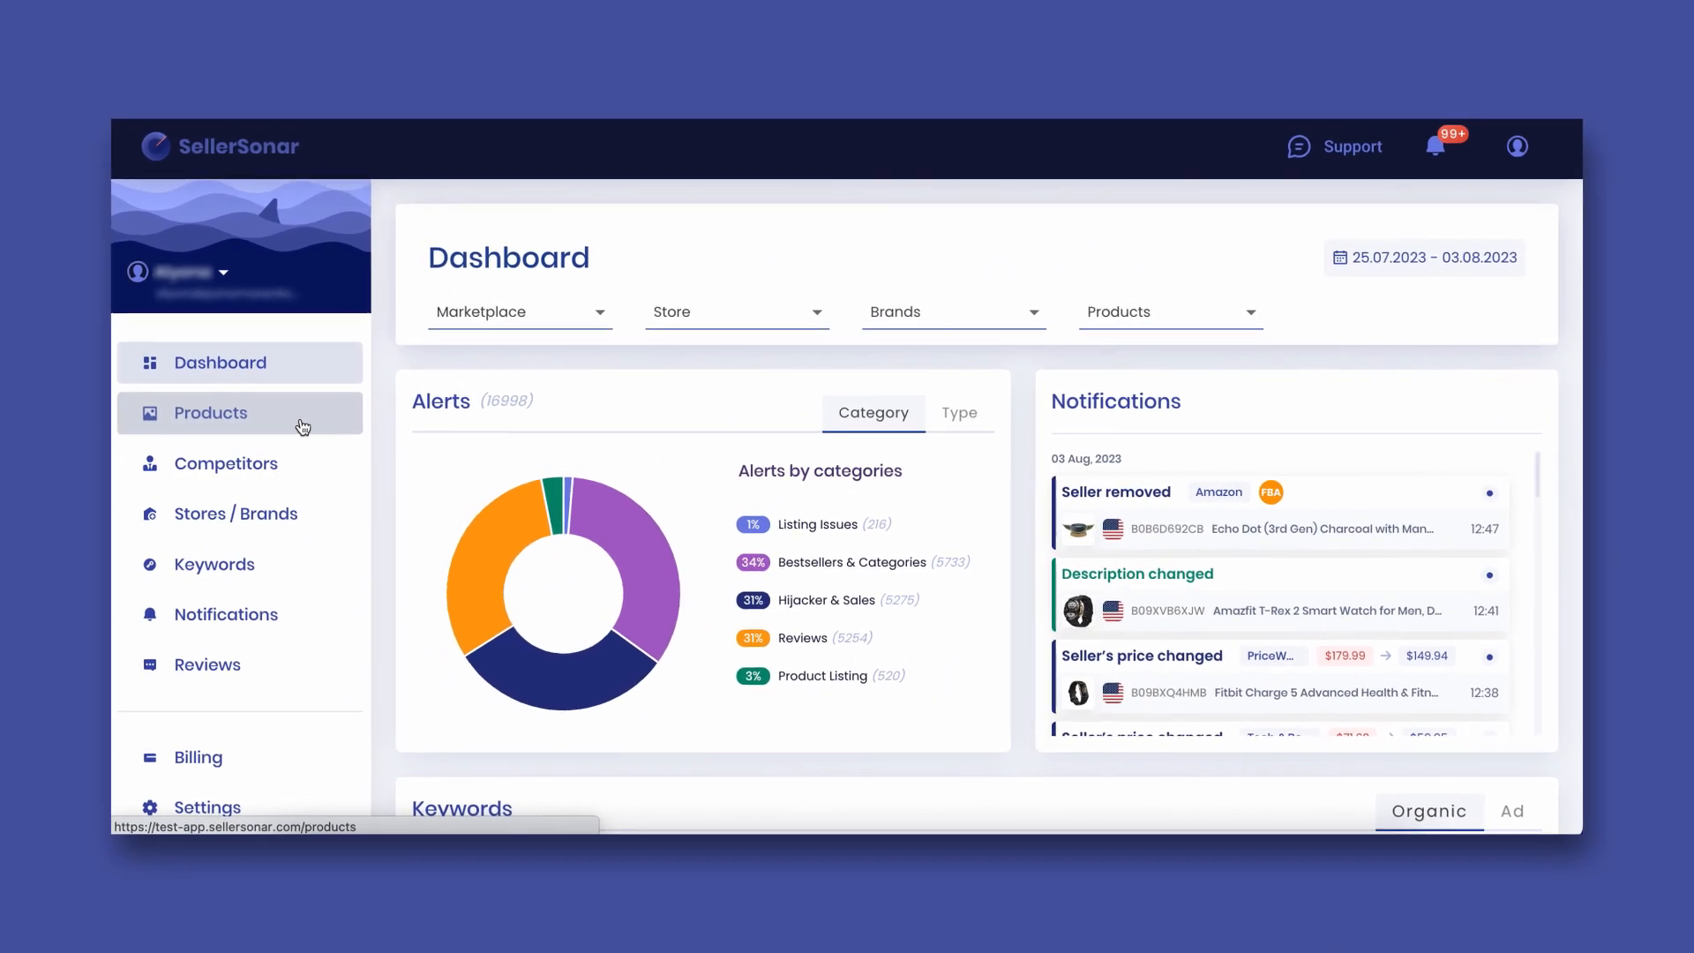
Add suggested competitors B0BKTMYGTQ, B0BLP3ZZXT and B0B6HTQN2K to the Samsung Galaxy Z Flip 4.
left_click(210, 411)
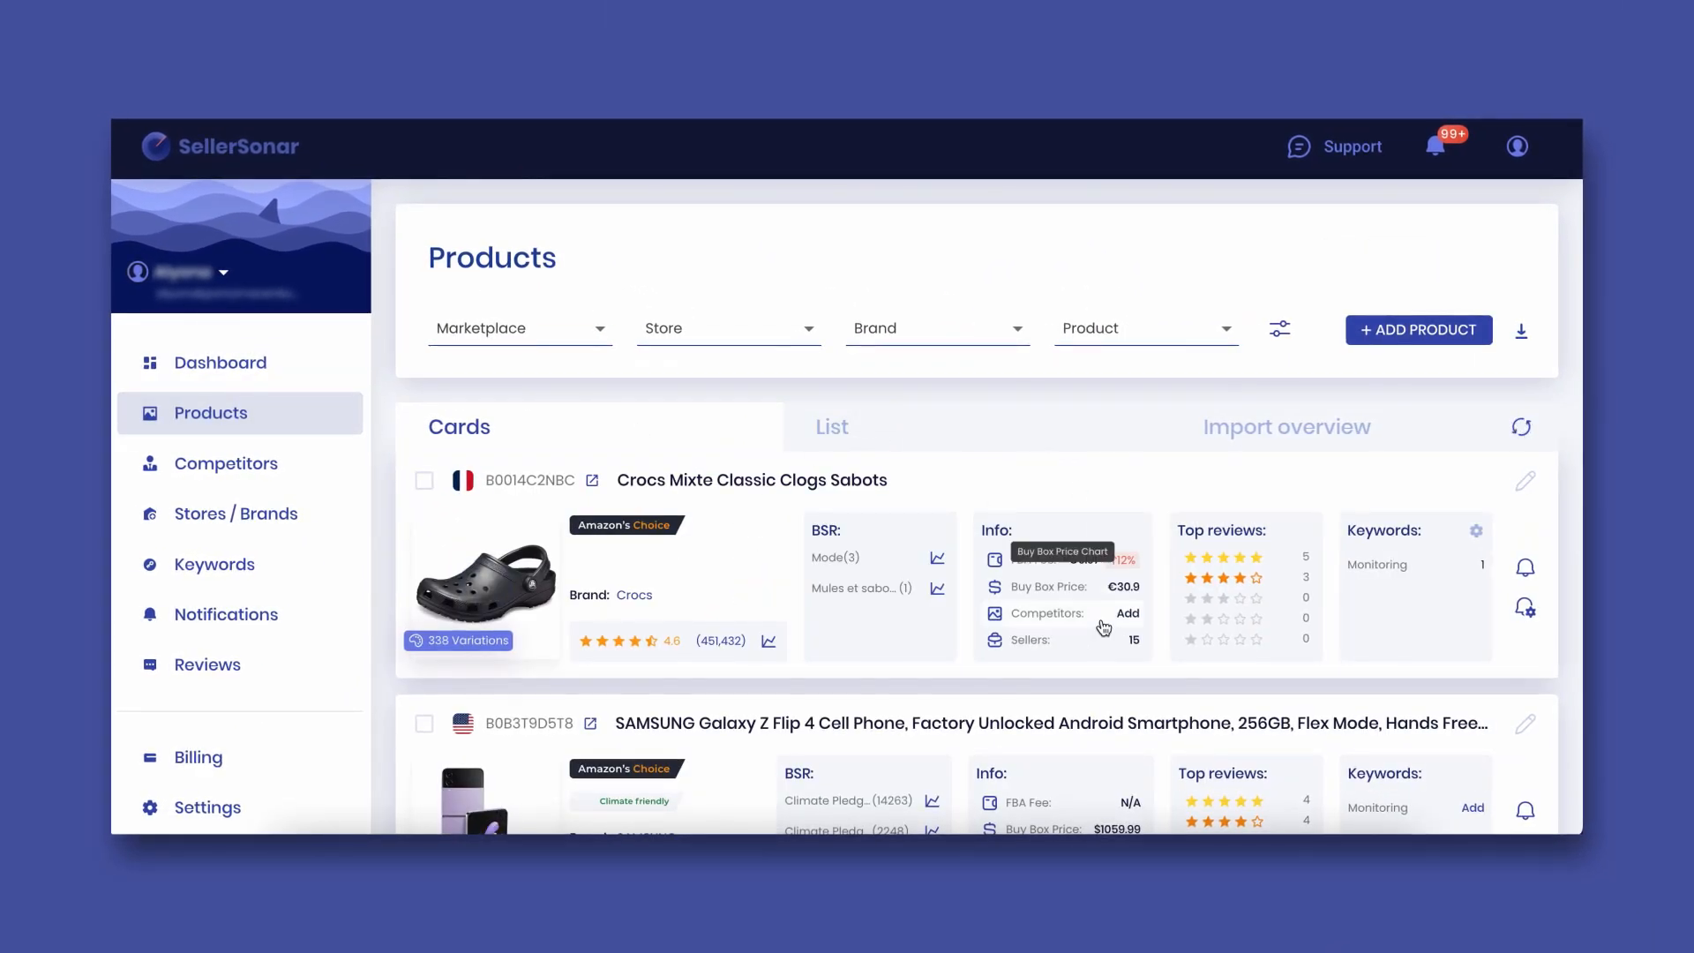
left_click(1127, 613)
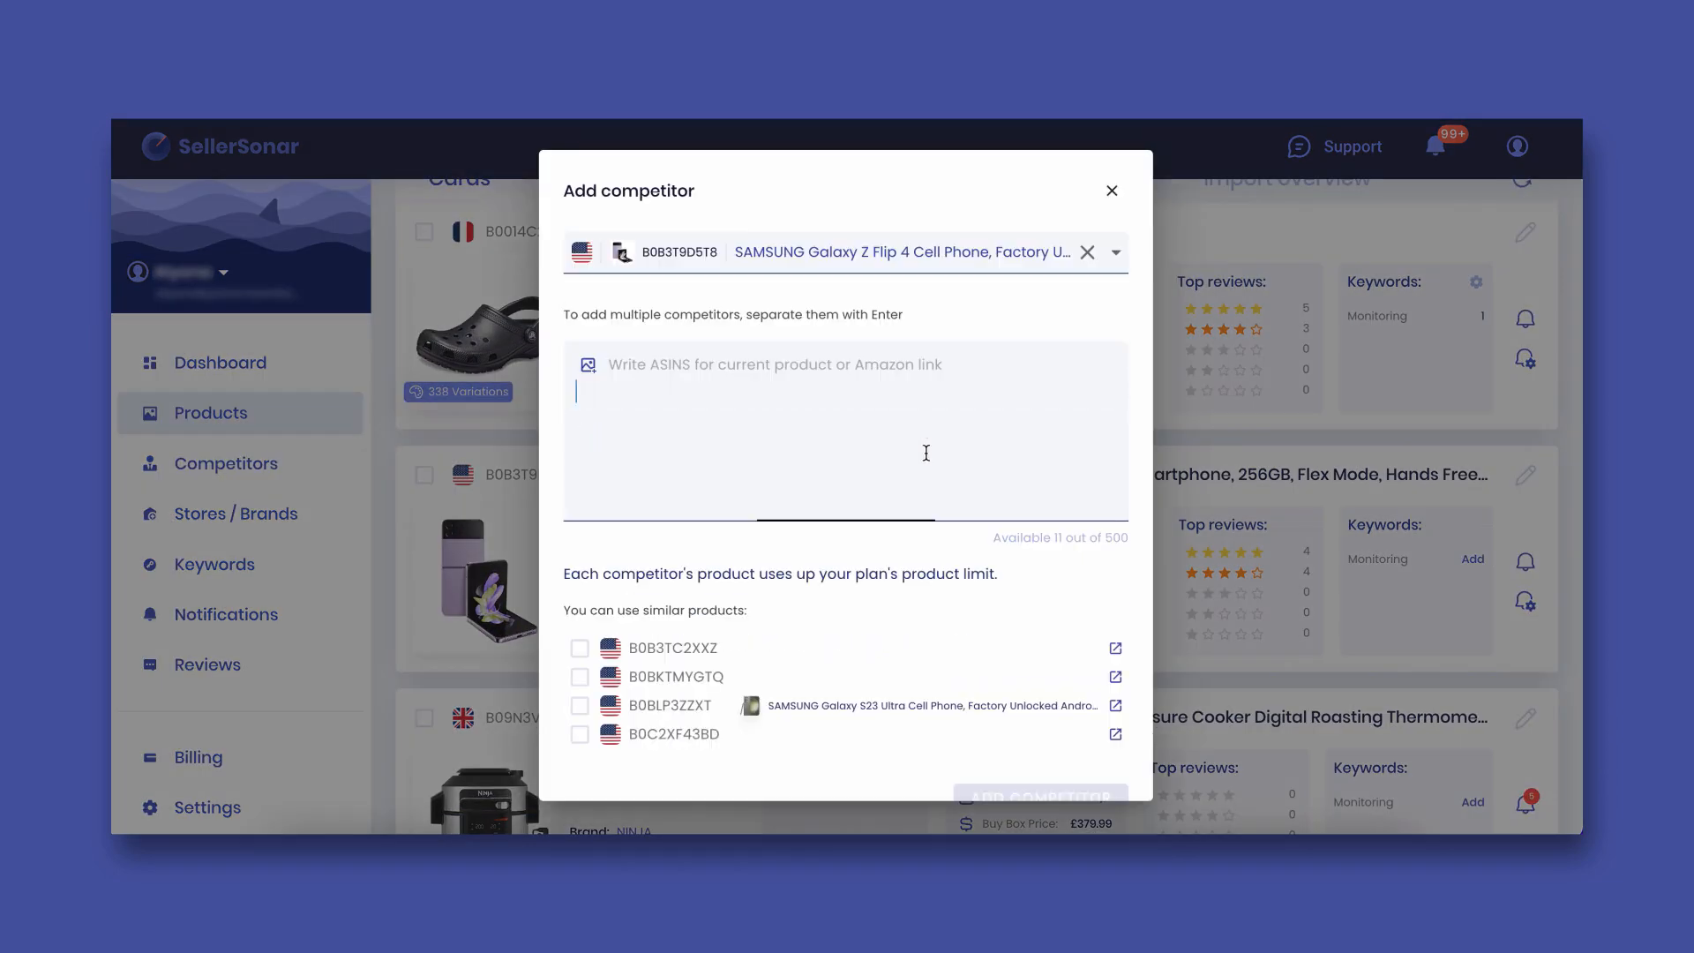
left_click(580, 638)
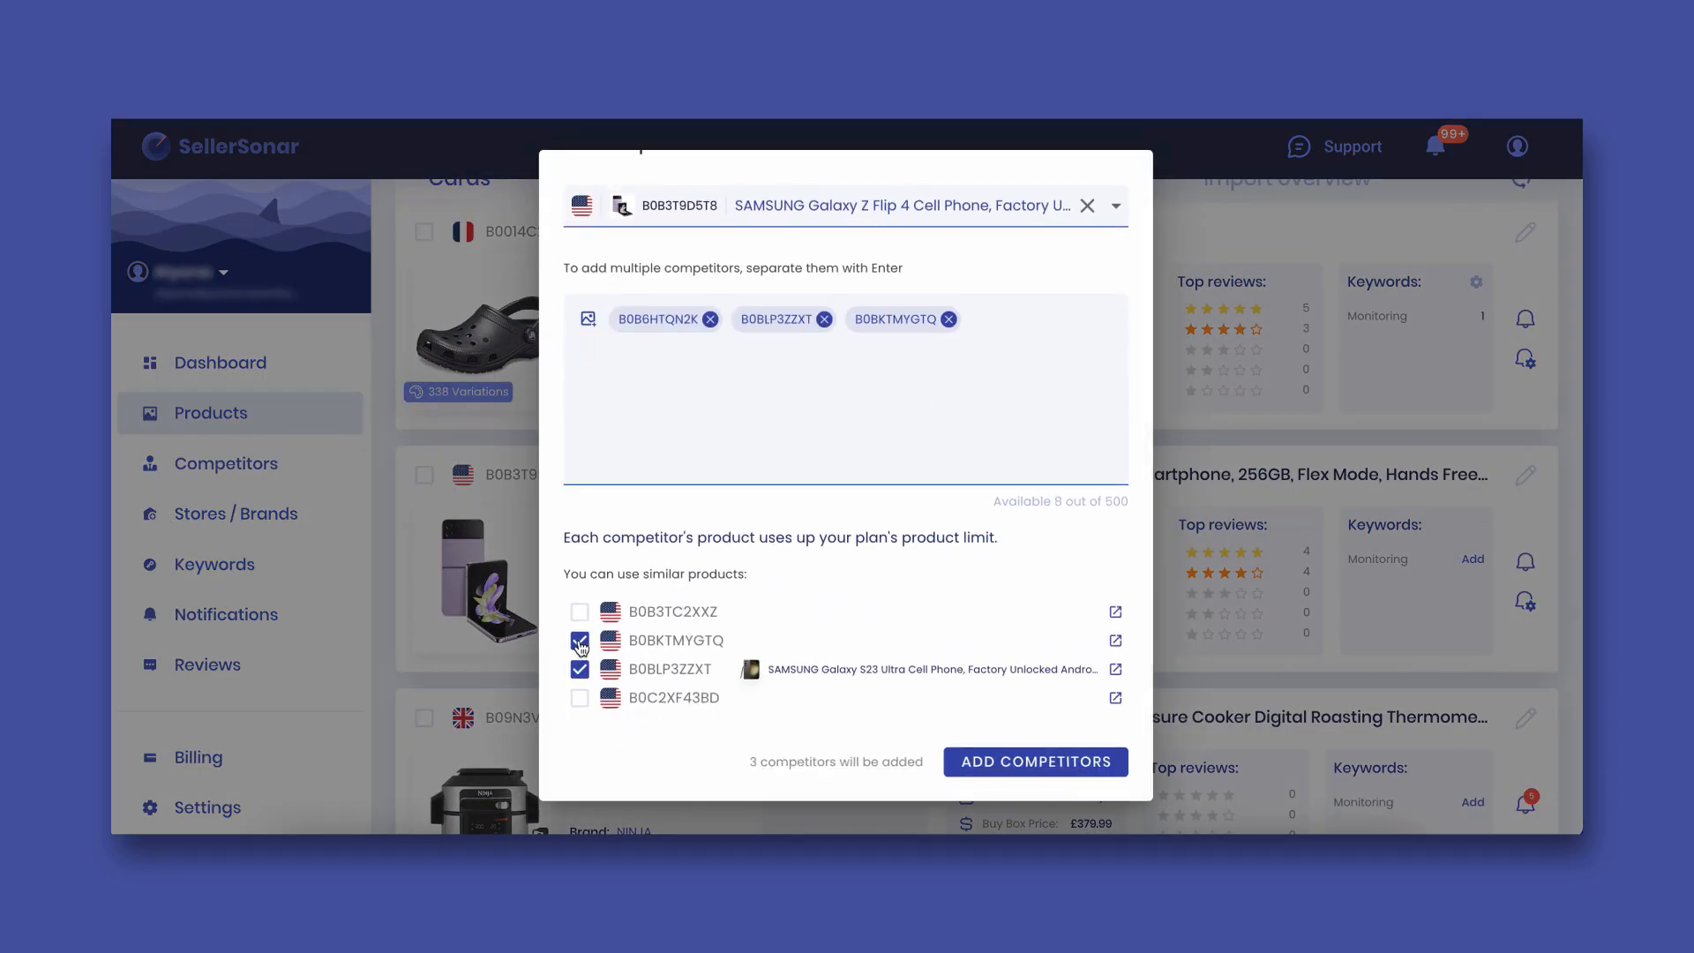
left_click(1034, 762)
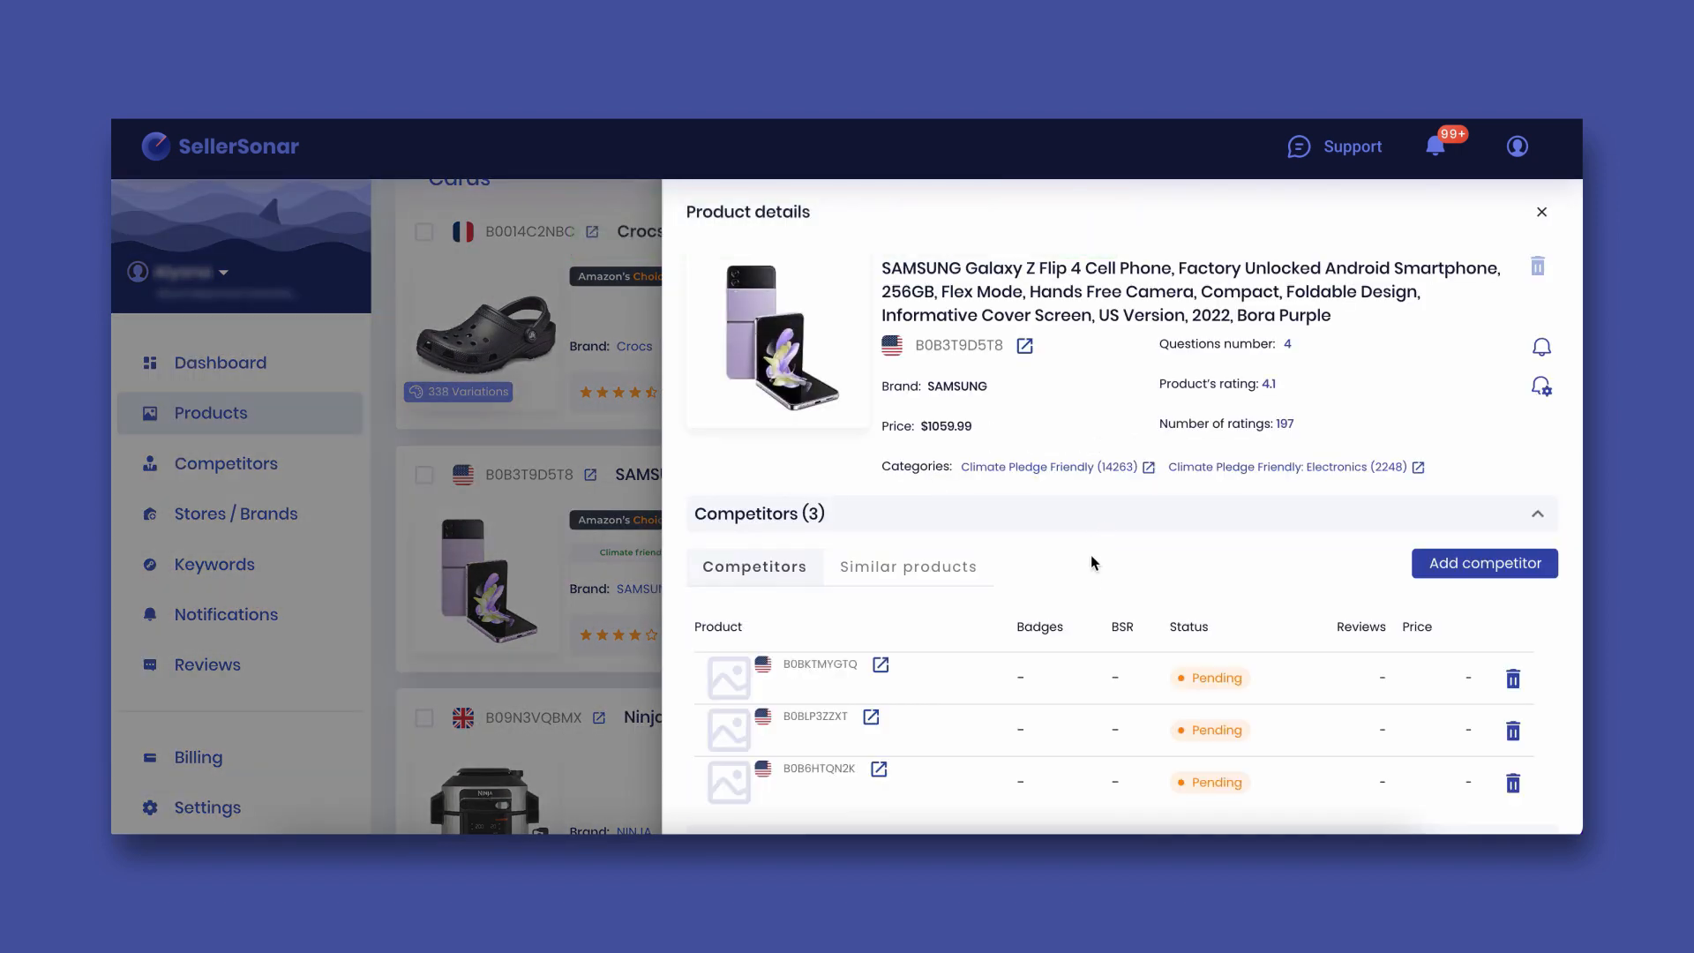
Review the Galaxy Z Fold 4 competitor's details, then reach the UNO Mattel entry in the competitors list.
left_click(911, 567)
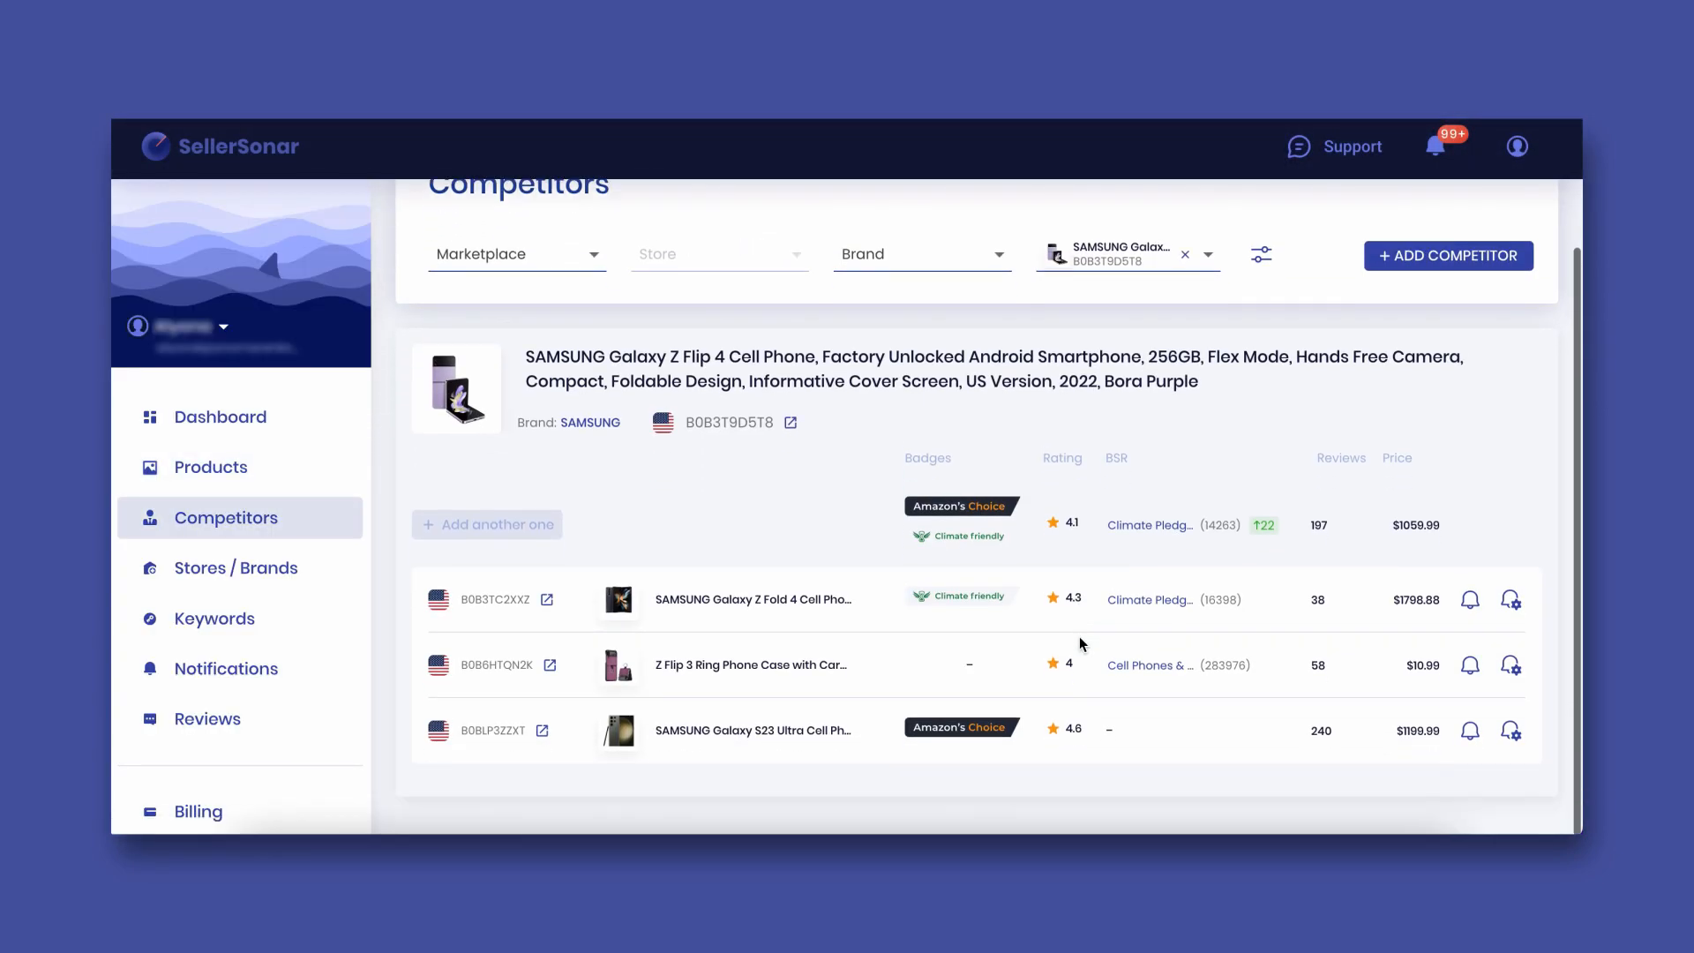
mouse_move(835, 616)
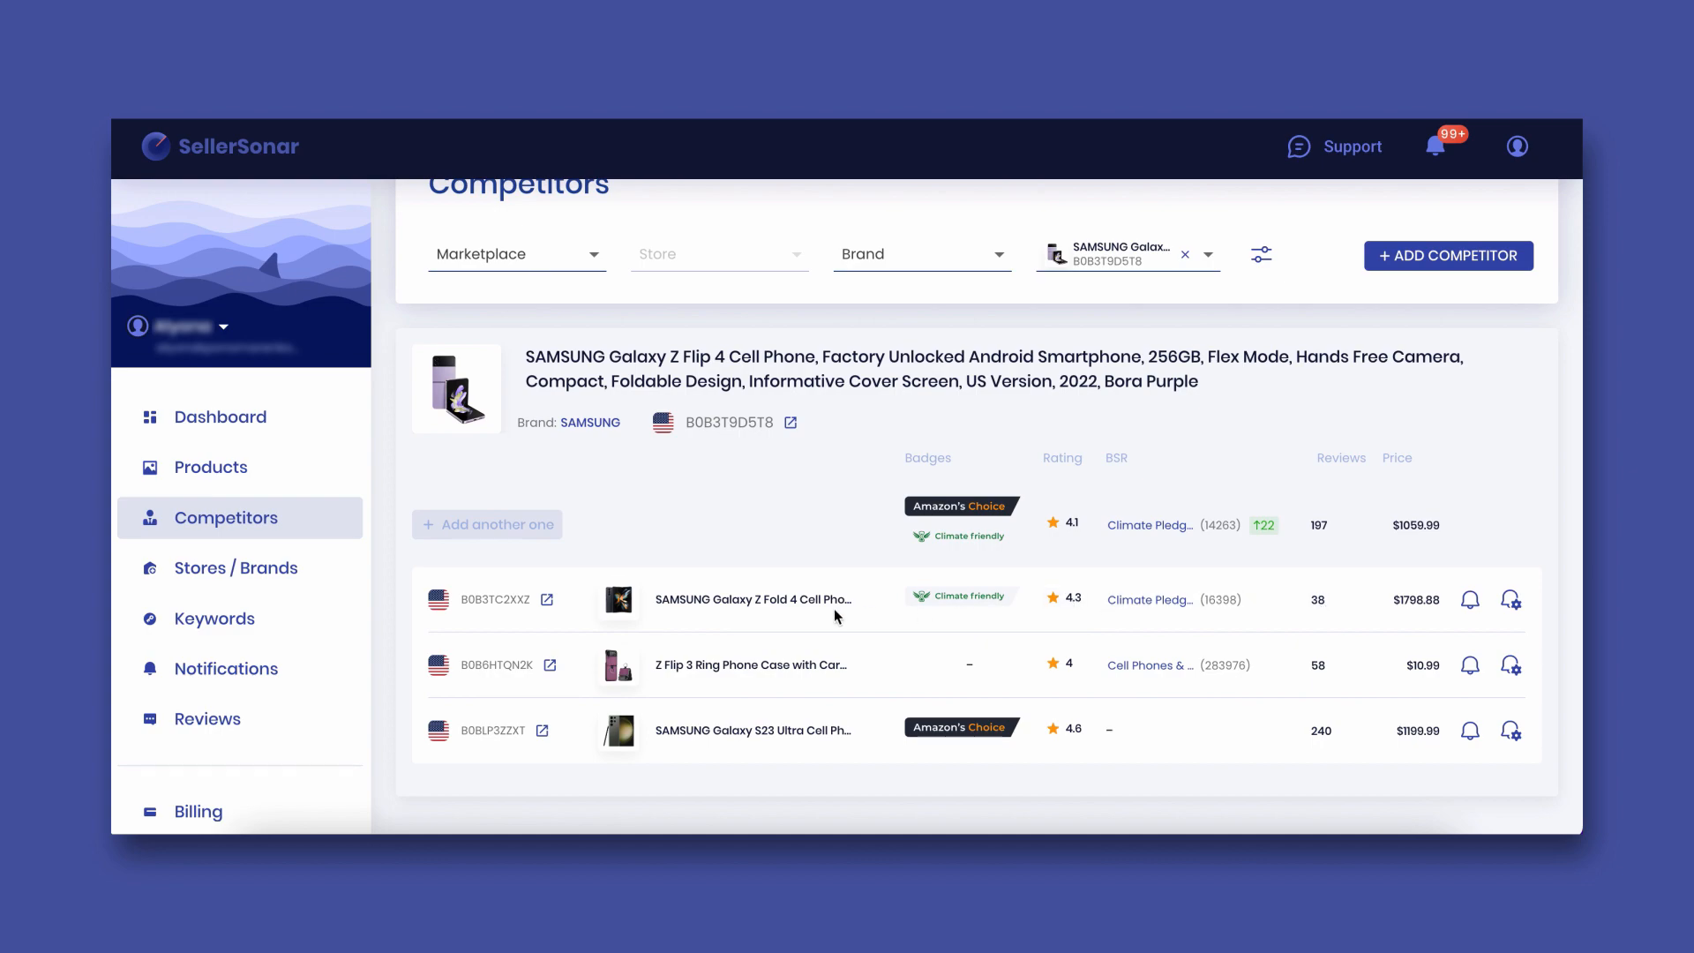
left_click(754, 600)
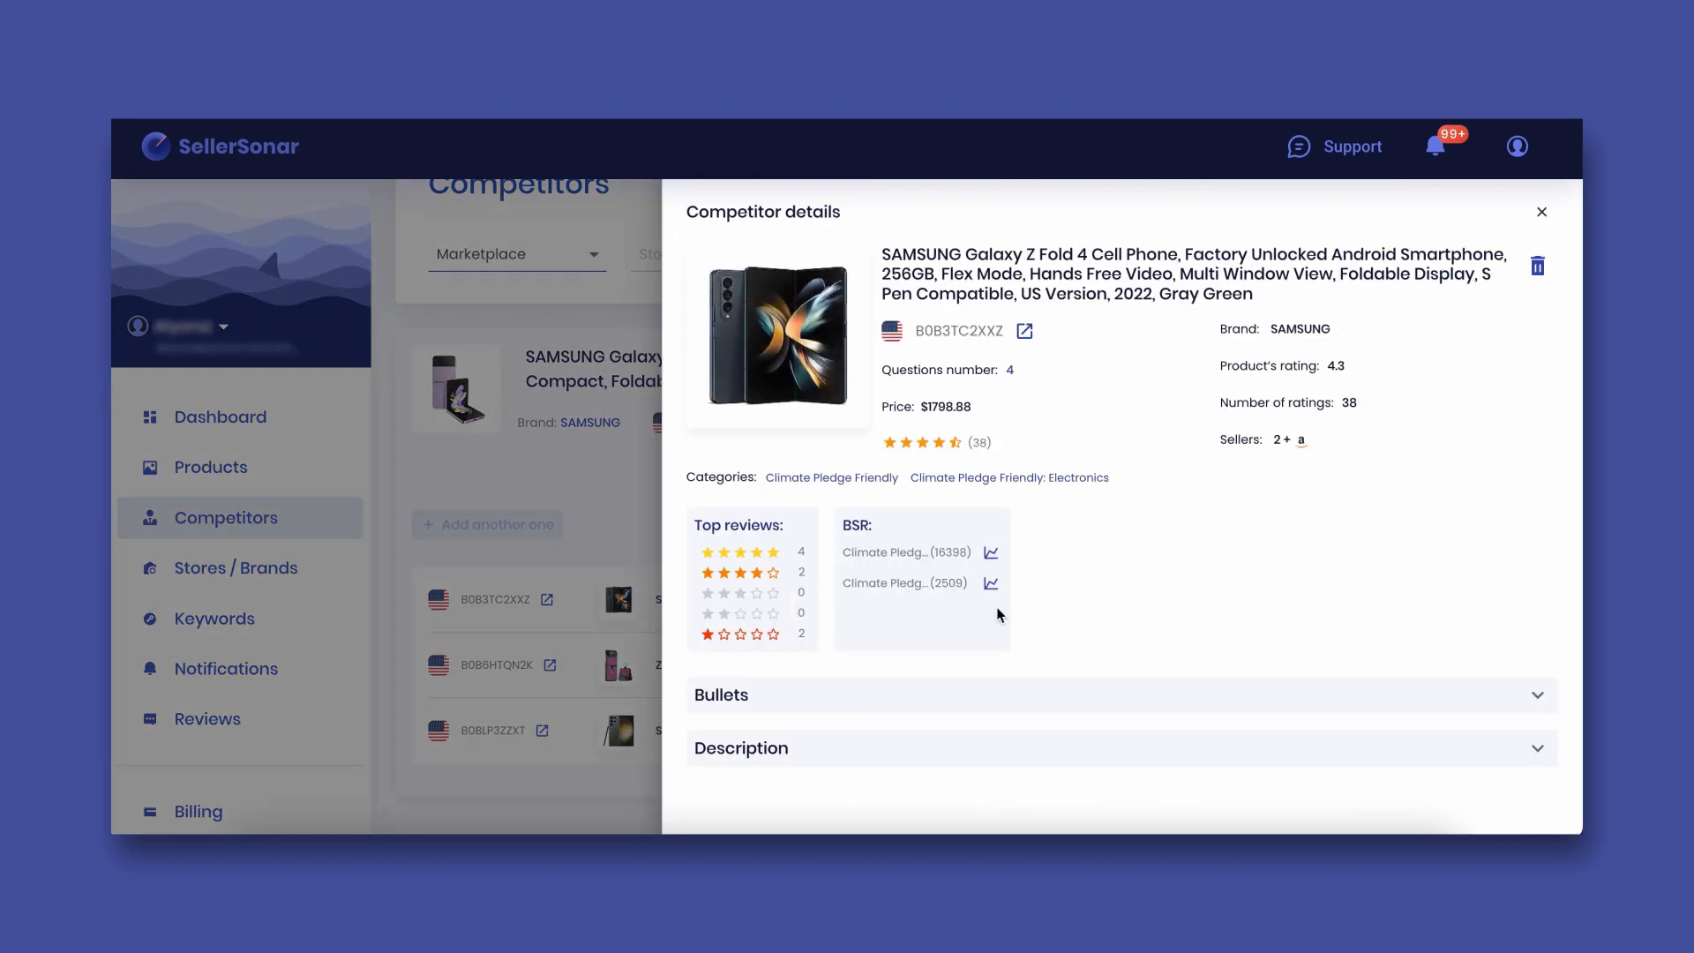
left_click(1541, 212)
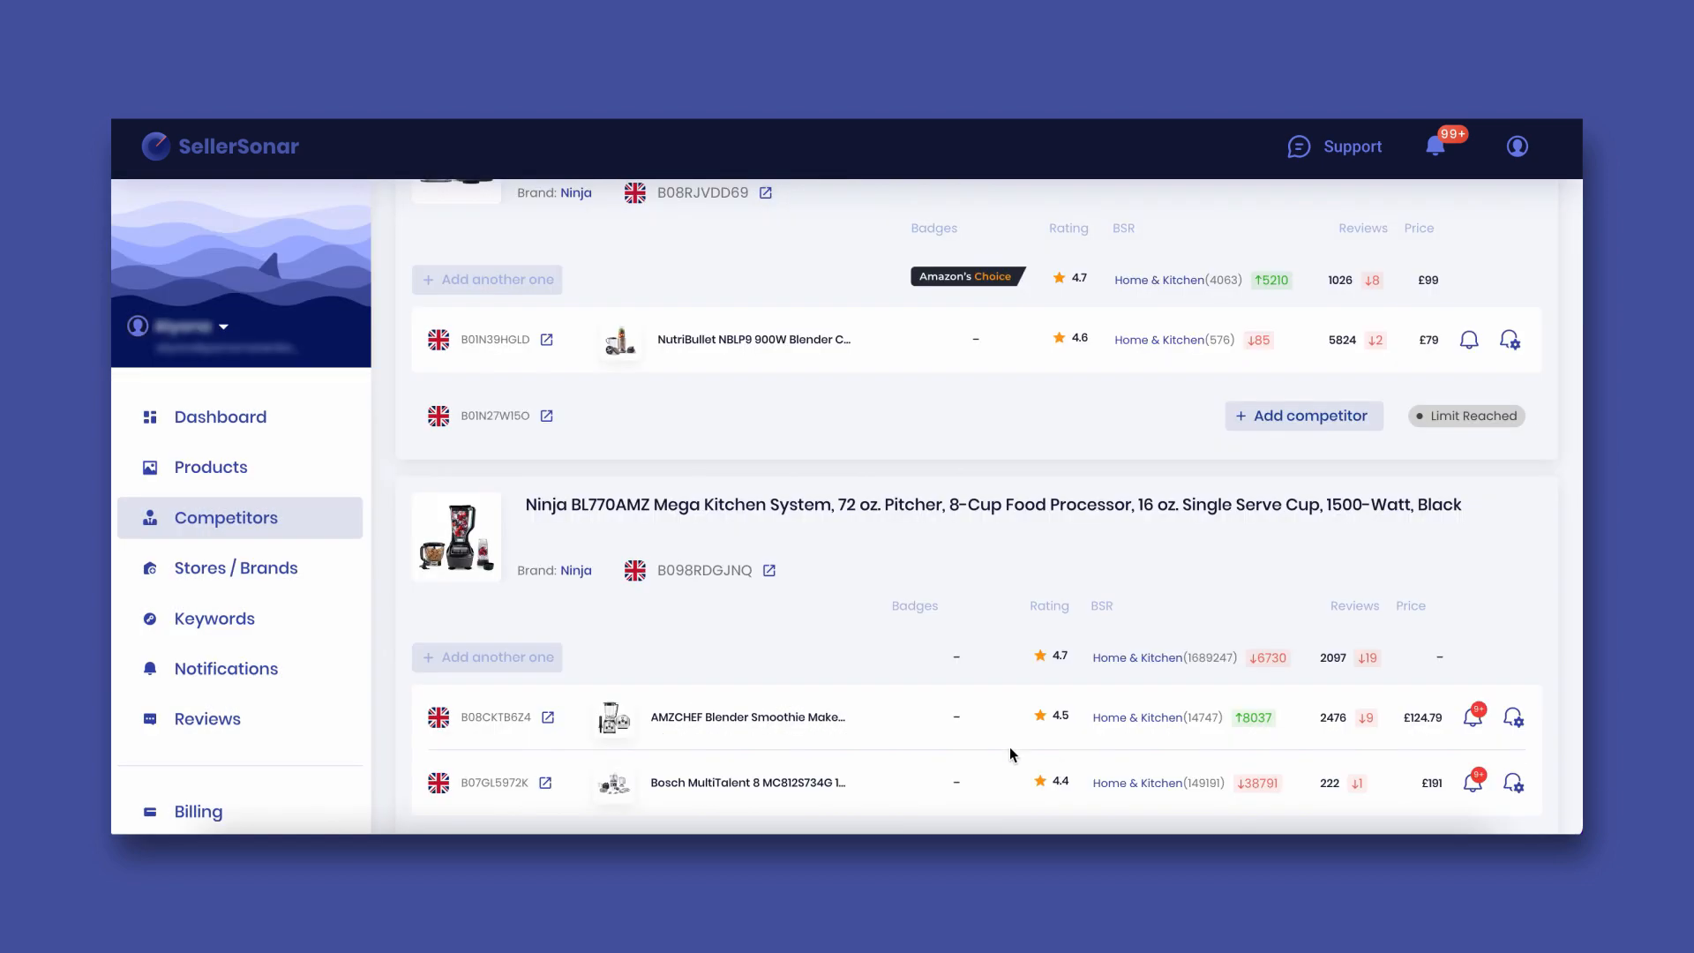
scroll("down", 3)
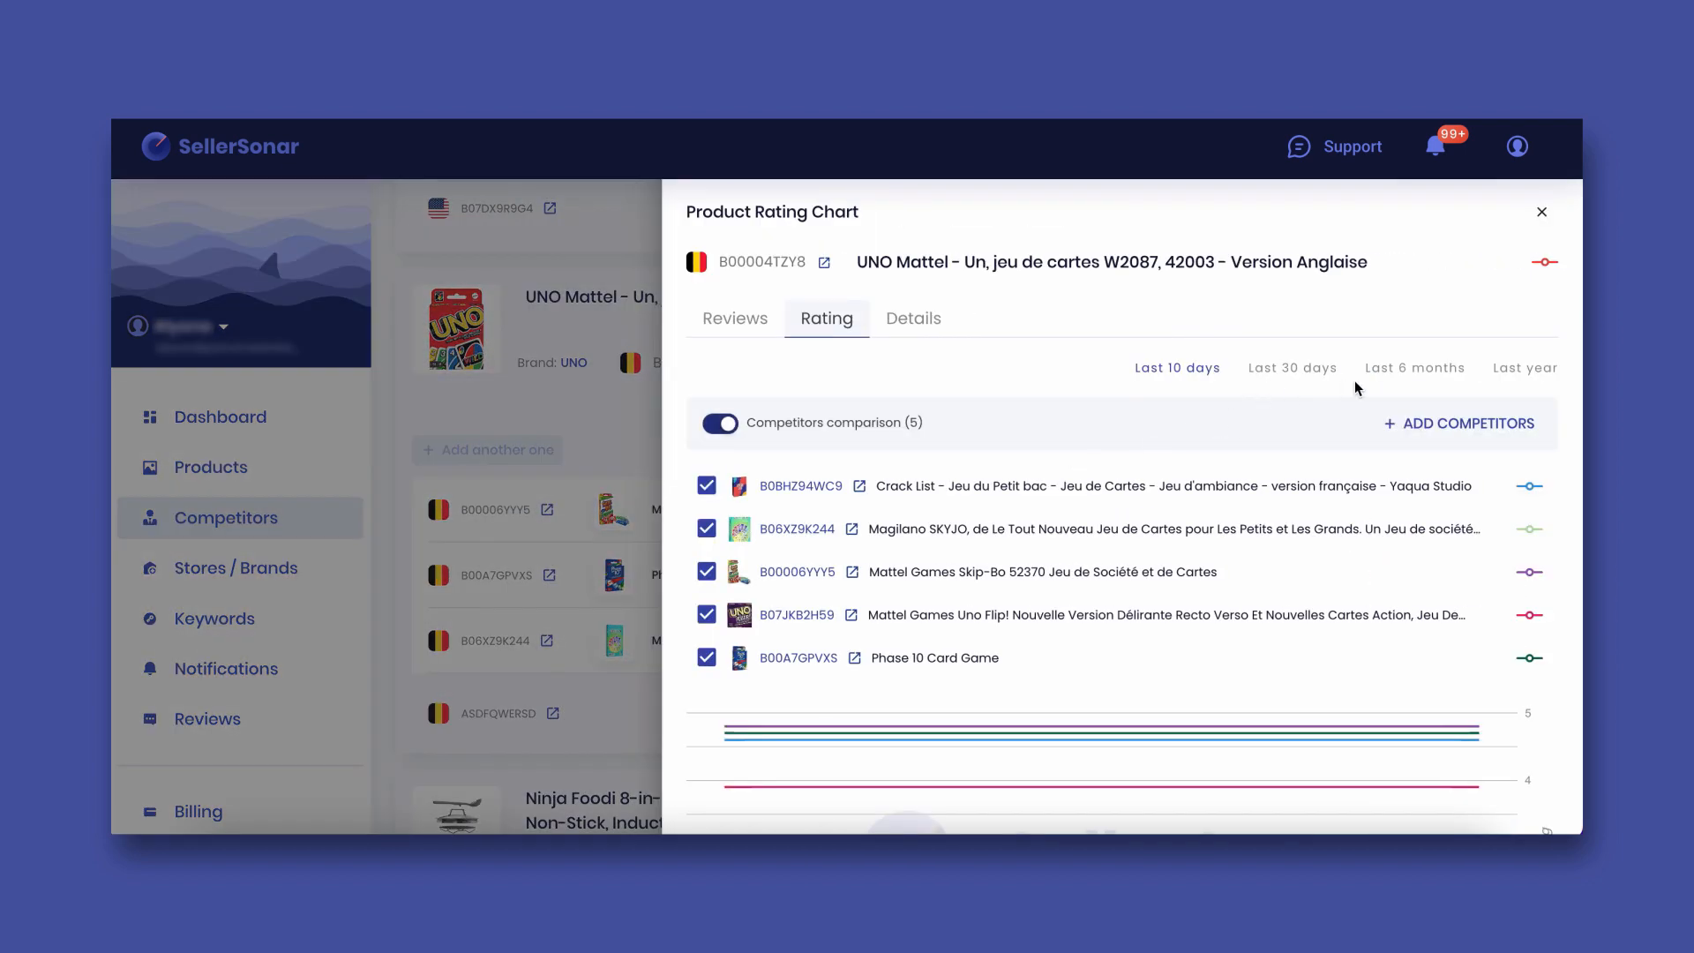
View UNO Mattel's rating and review-count charts over the last 6 months against its competitors.
left_click(1413, 367)
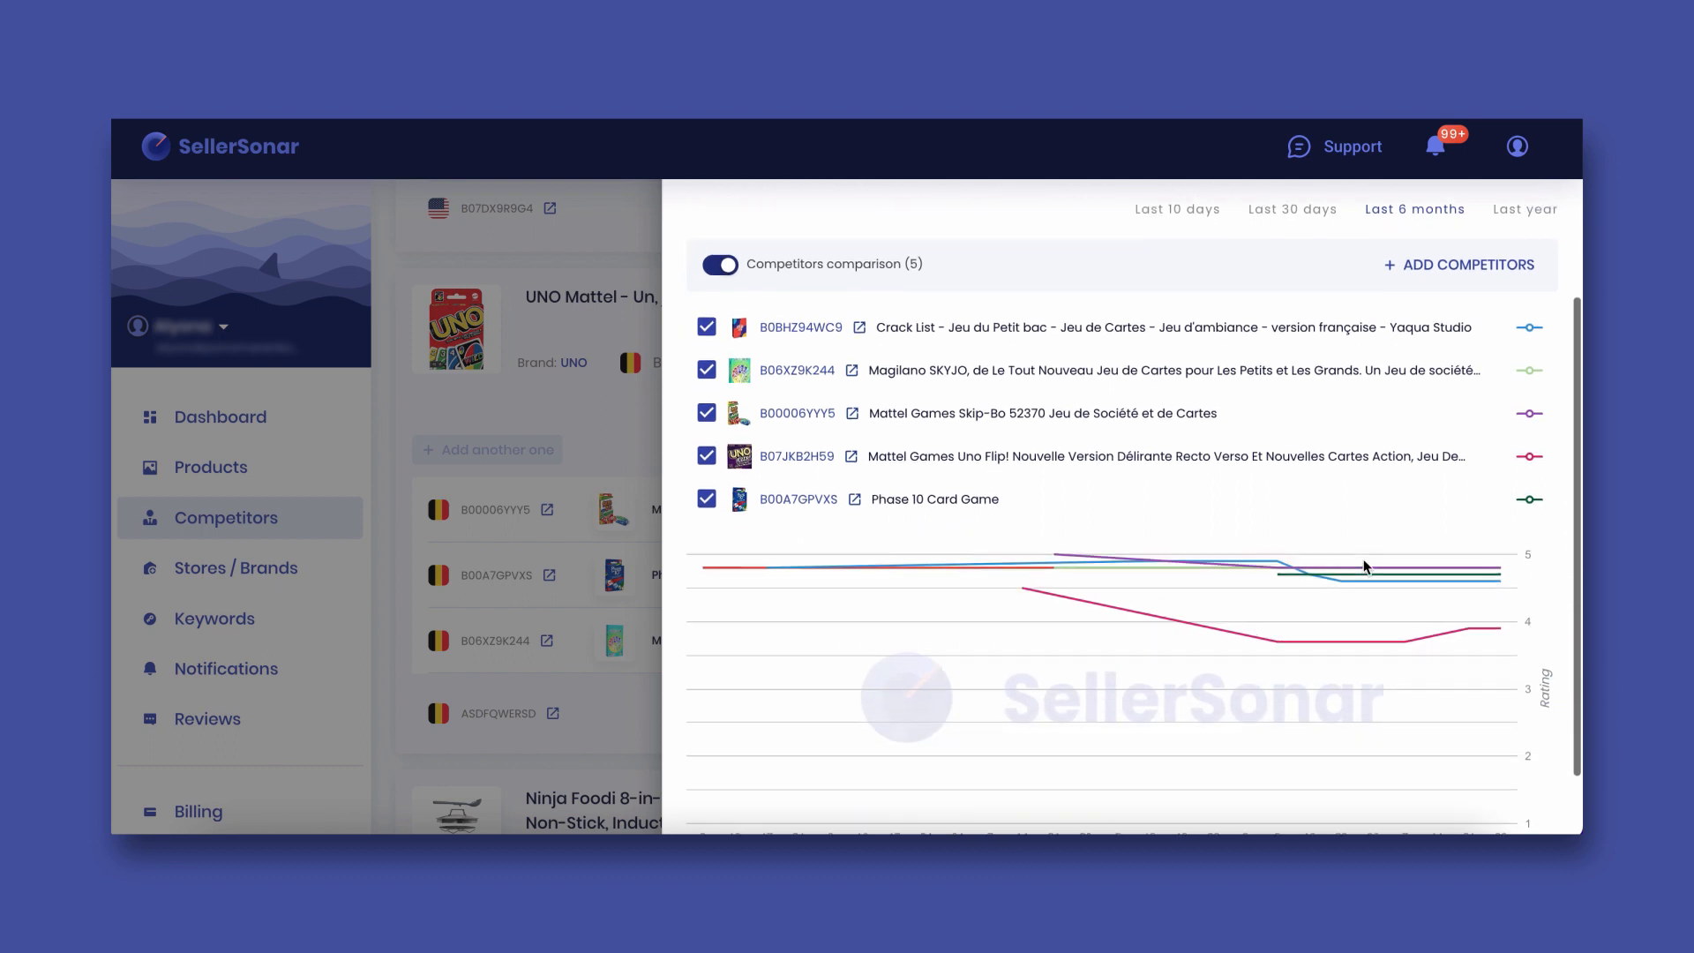
scroll("down", 3)
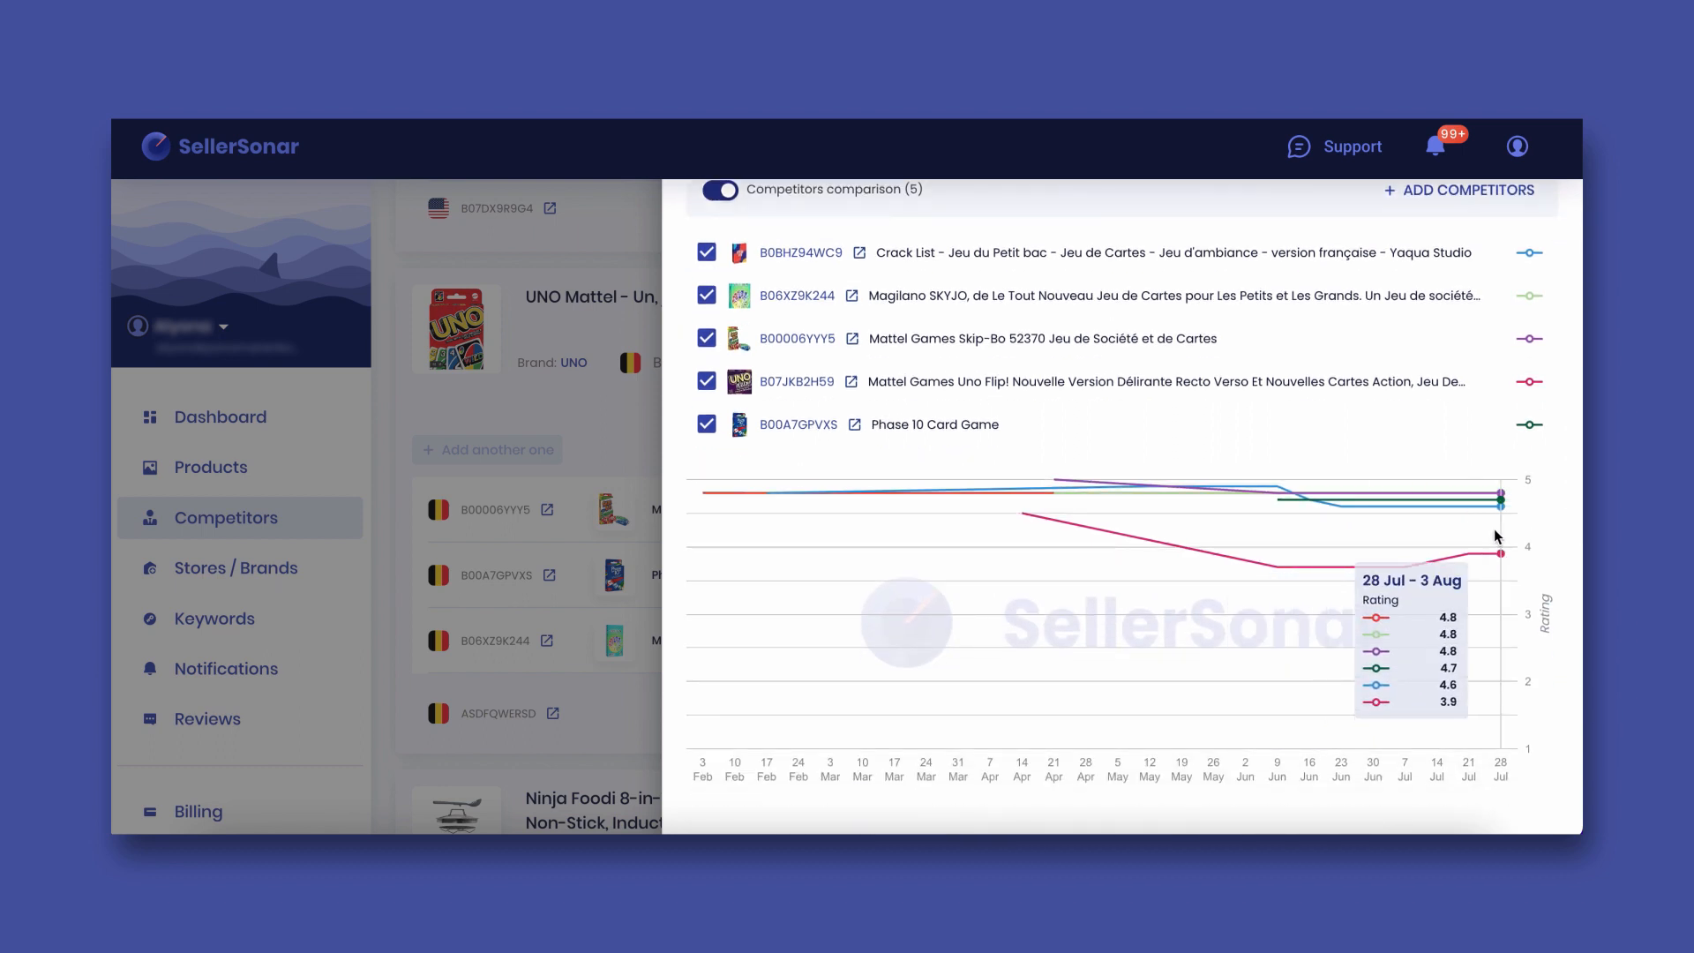
left_click(734, 318)
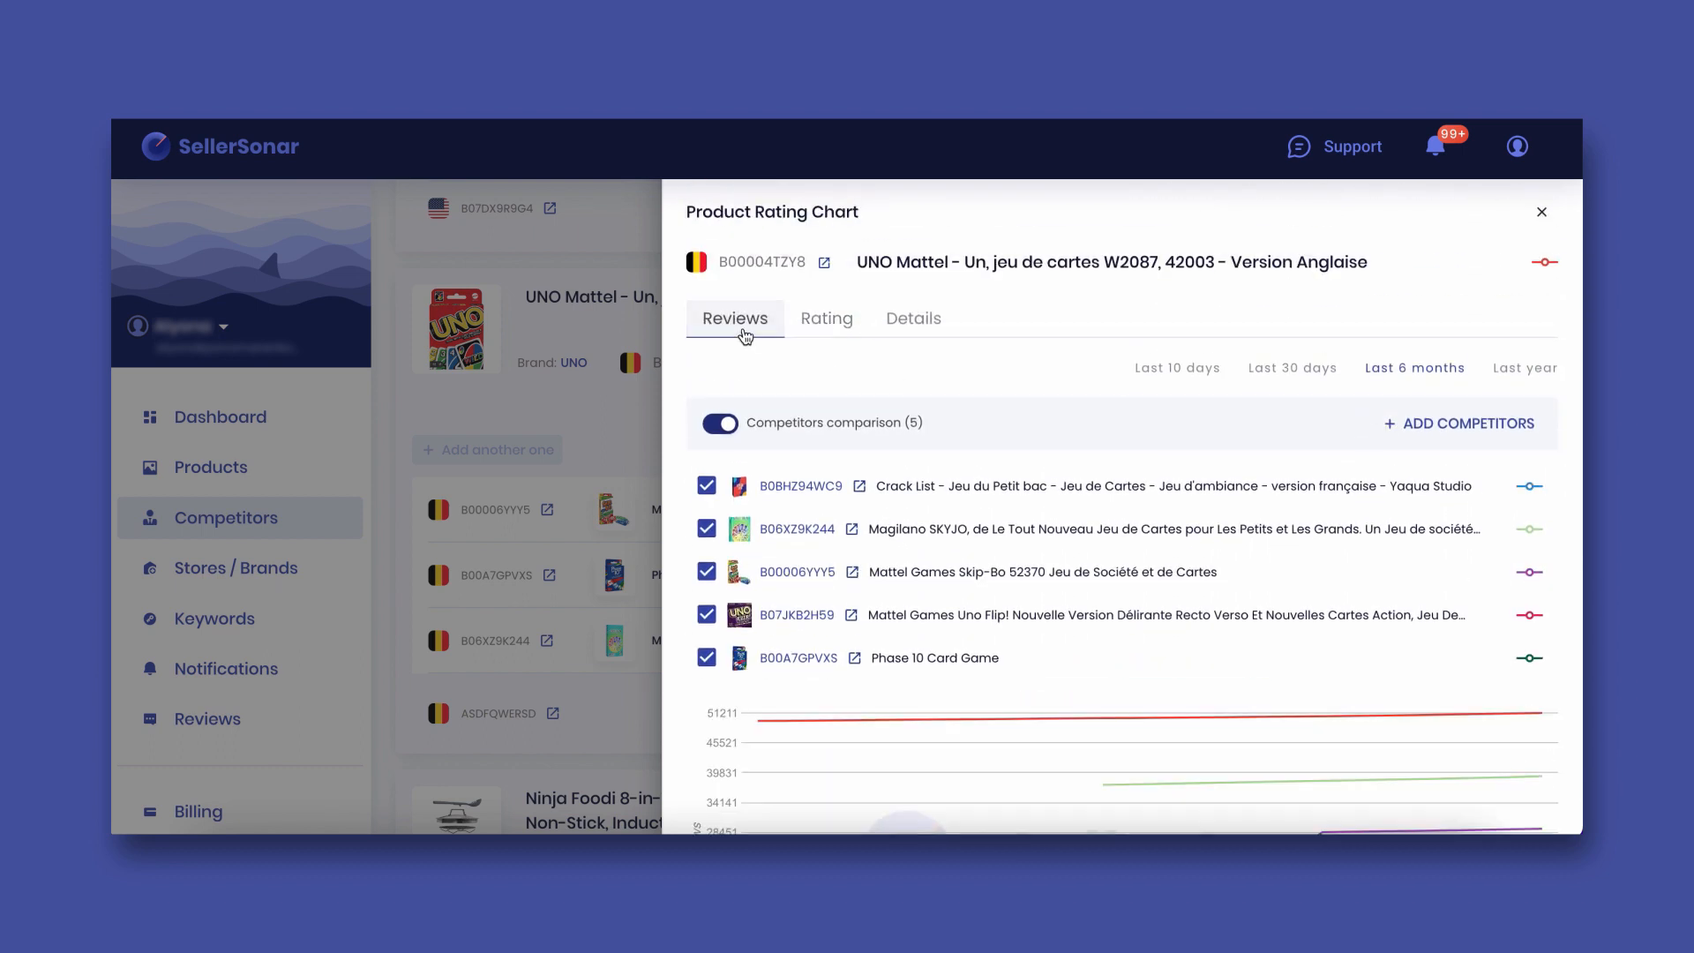
scroll("down", 3)
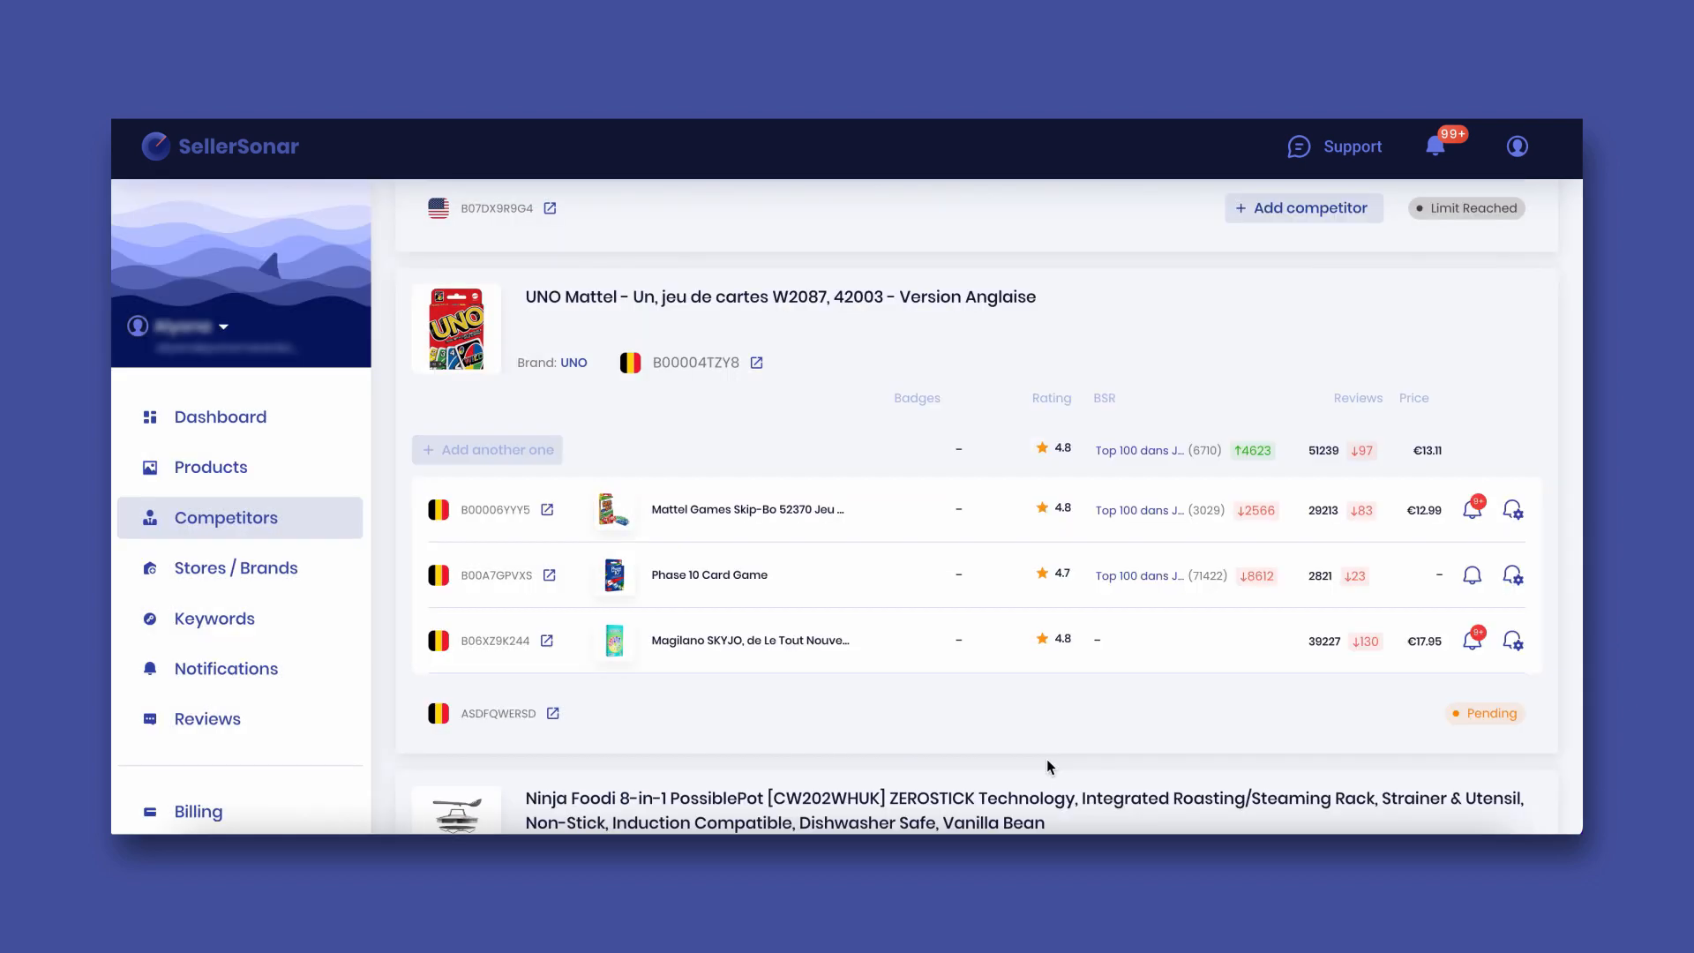
Show UNO Mattel's BSR position chart with competitor comparison turned on.
left_click(1156, 450)
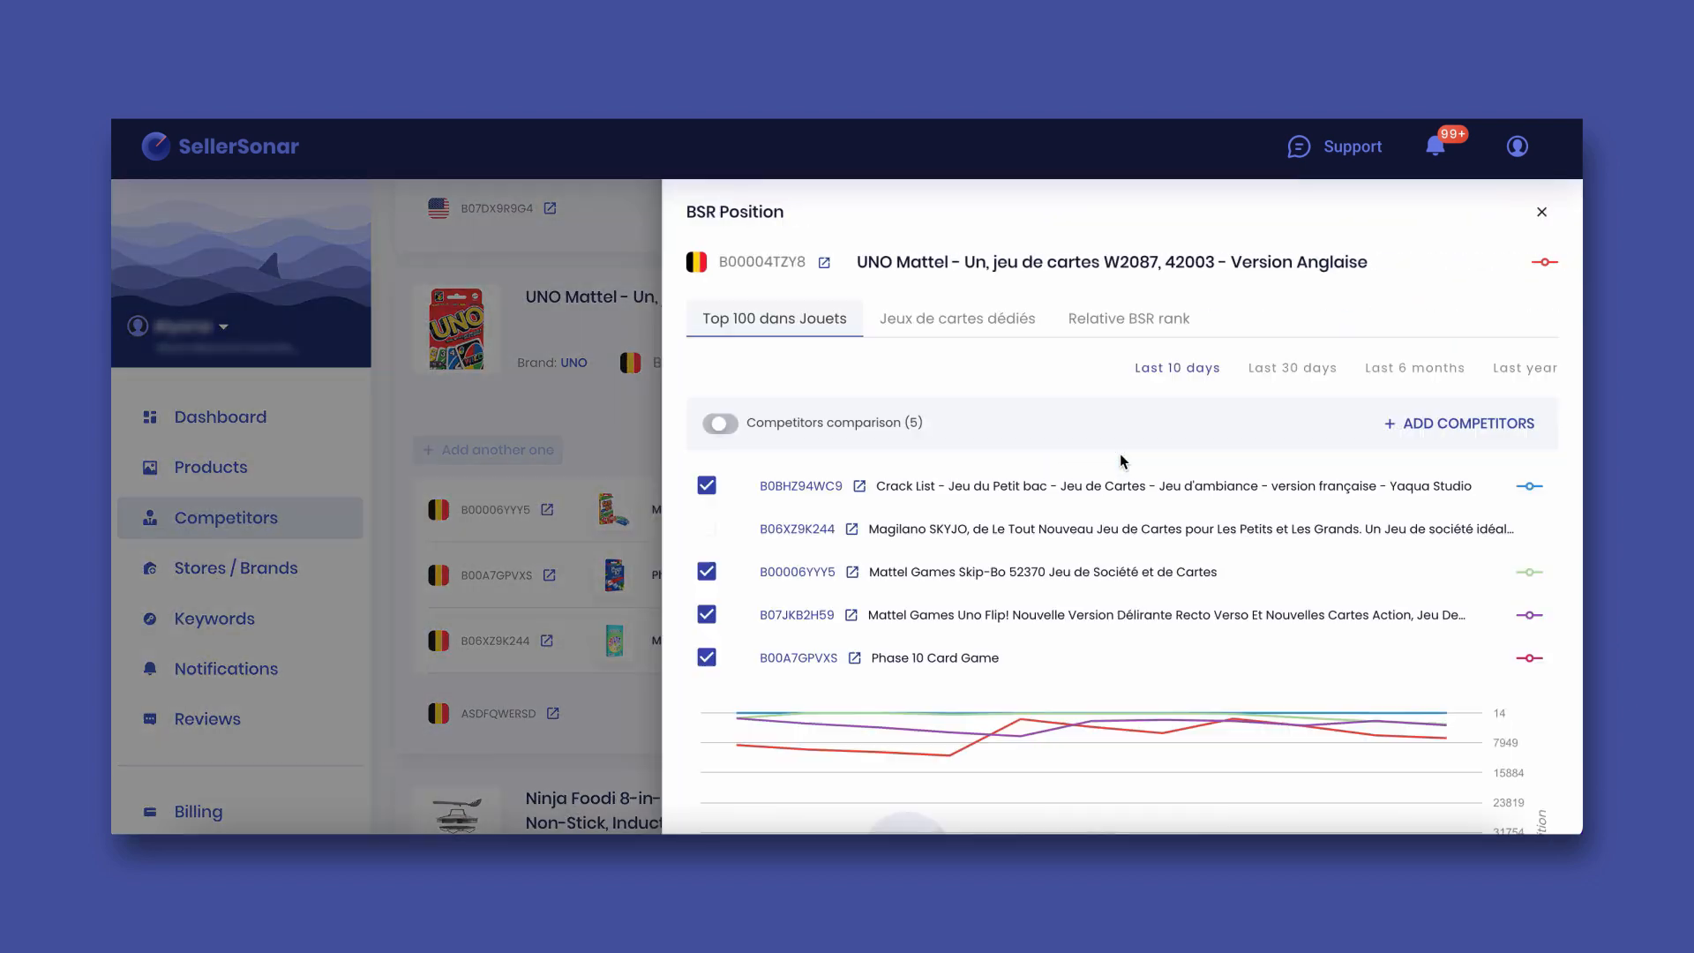
left_click(720, 416)
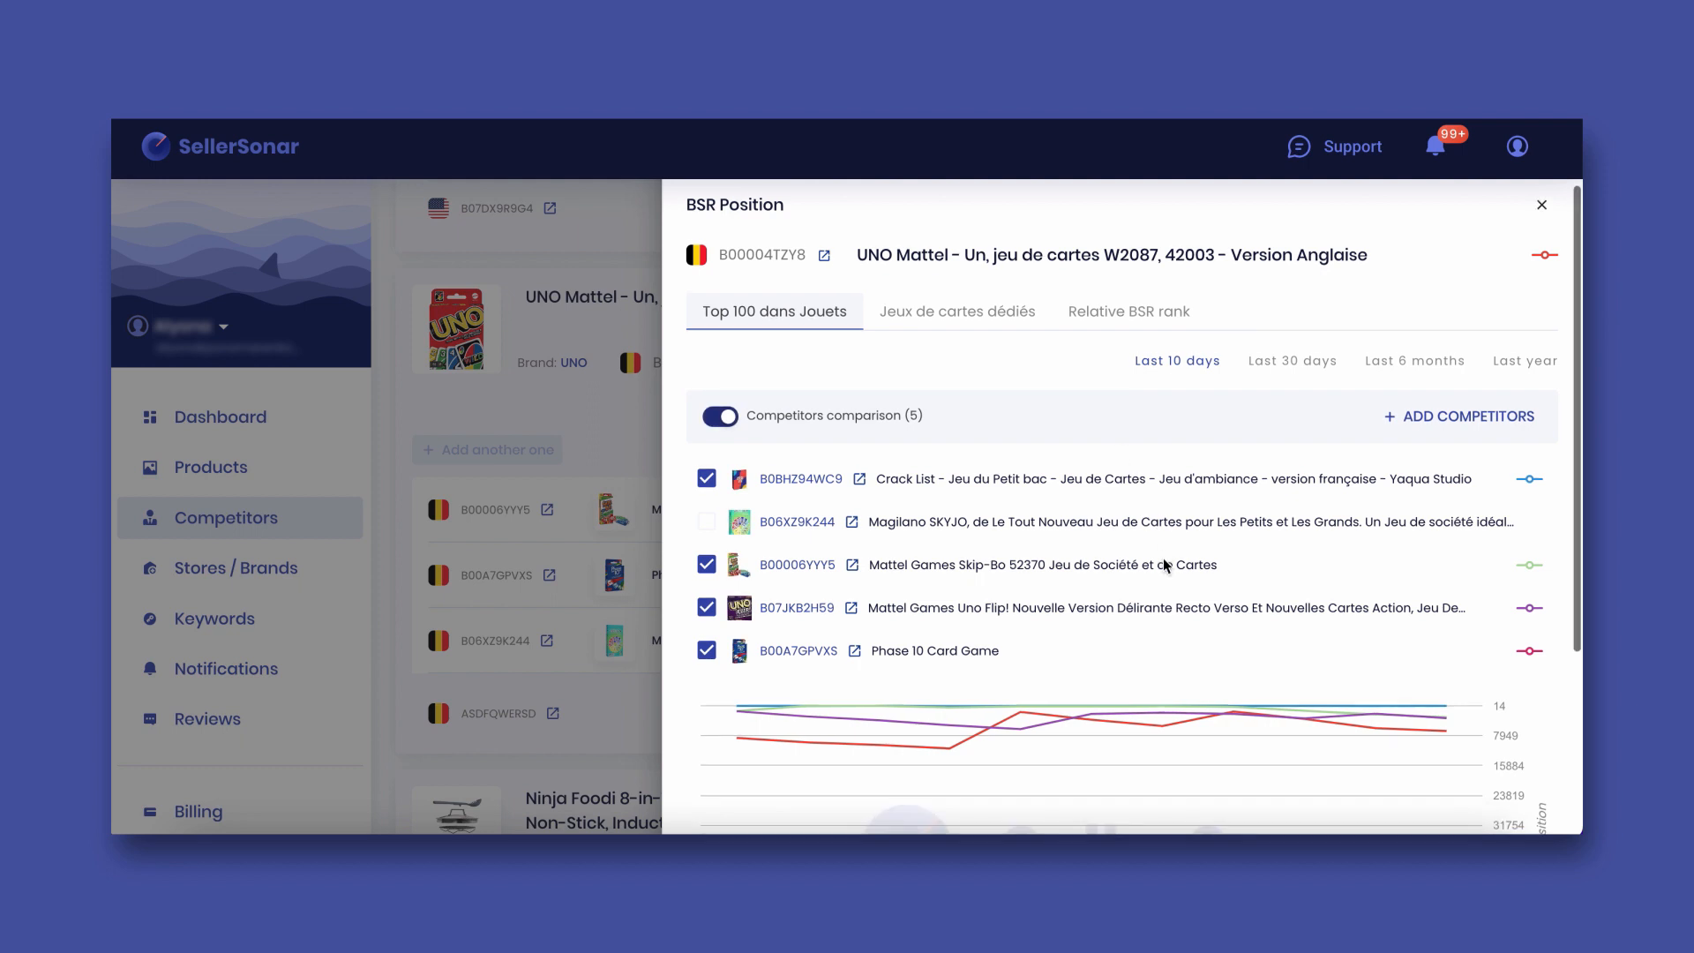
scroll("down", 3)
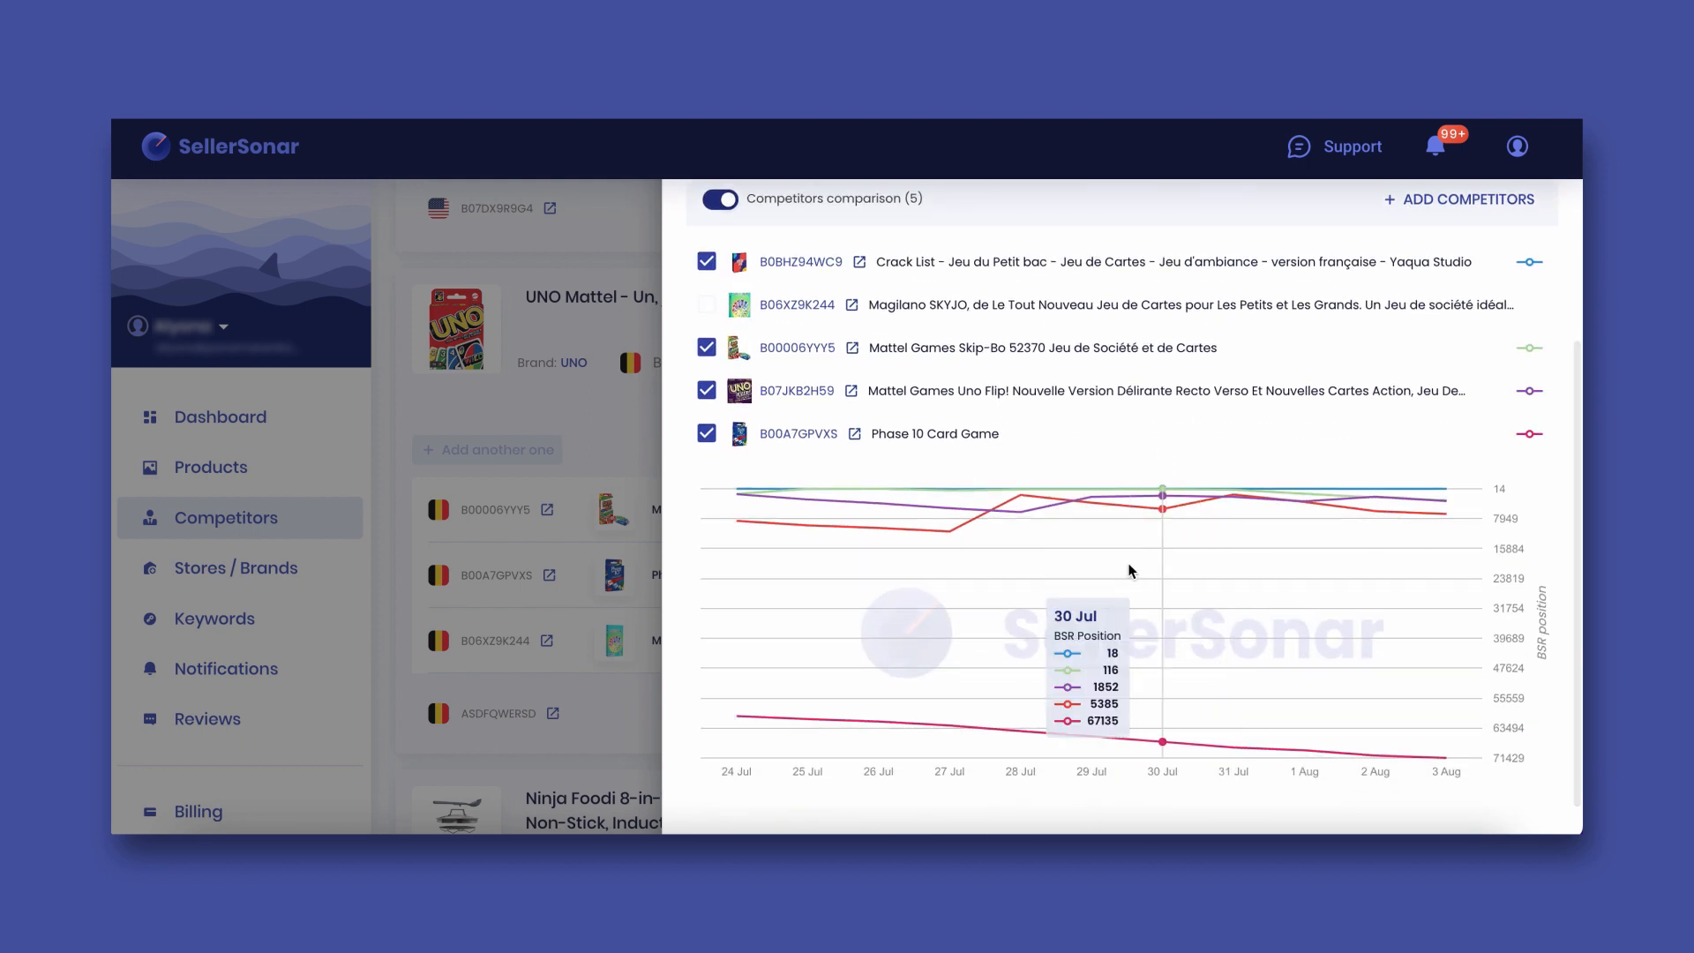
mouse_move(1404, 526)
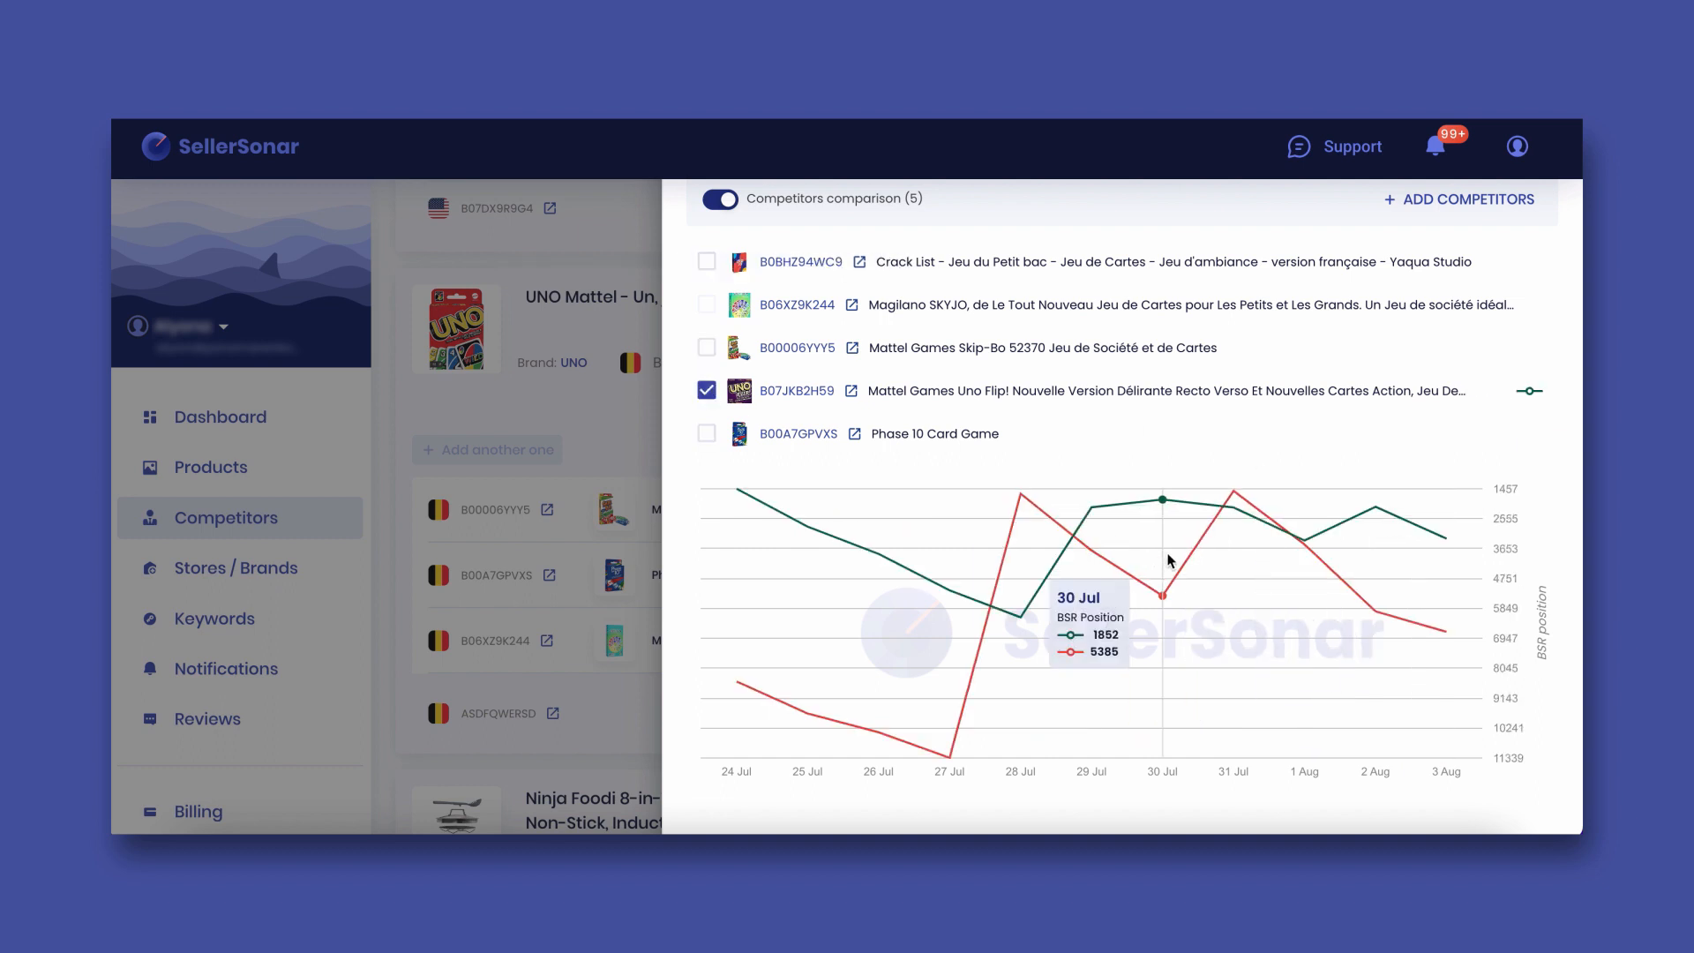
mouse_move(1304, 542)
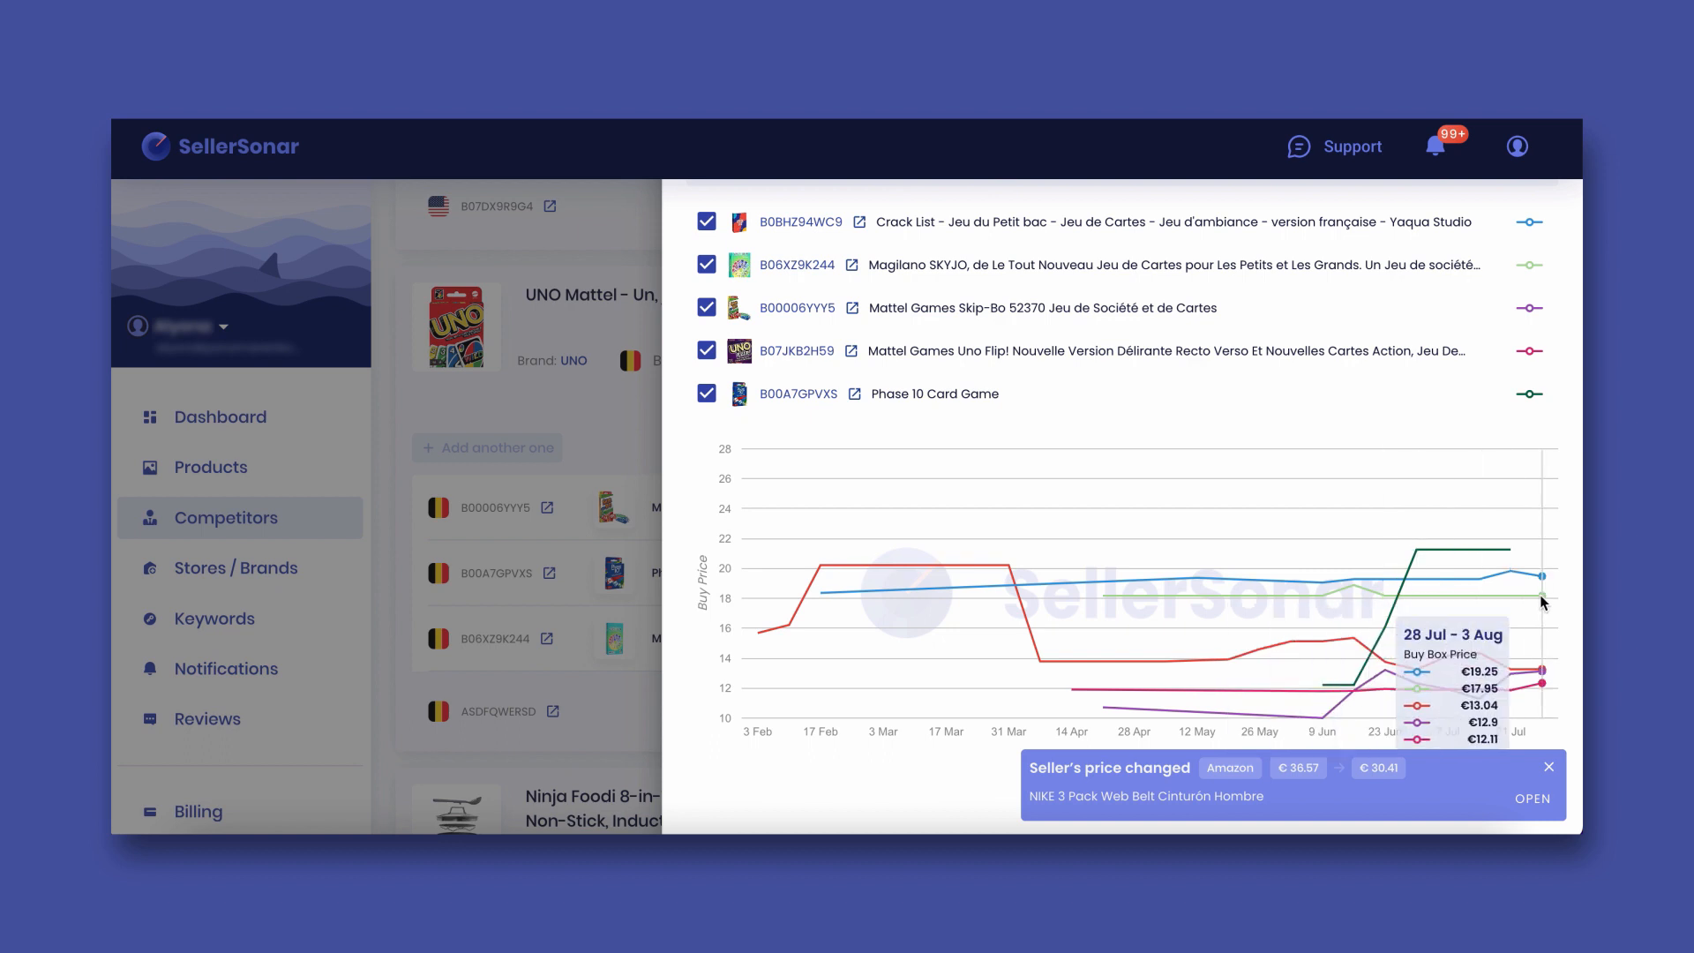
Review keyword relative-rank statistics for Fitbit Charge 5 on 'heart rate monitors by fitbit'.
left_click(214, 618)
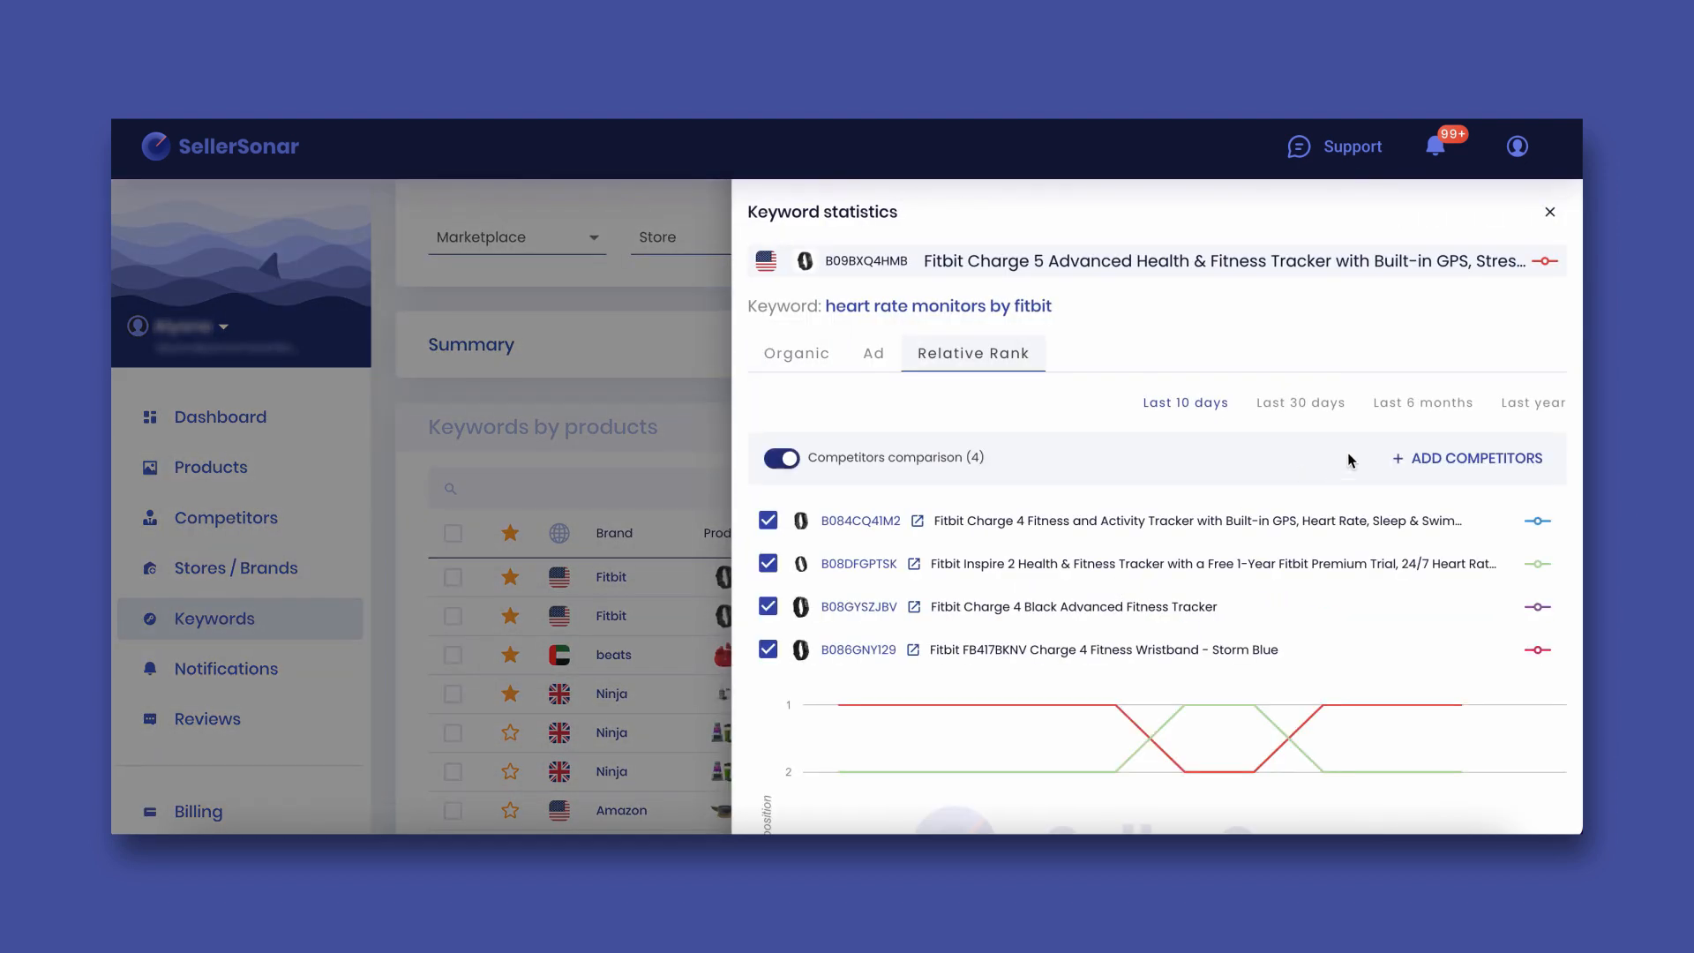
scroll("down", 3)
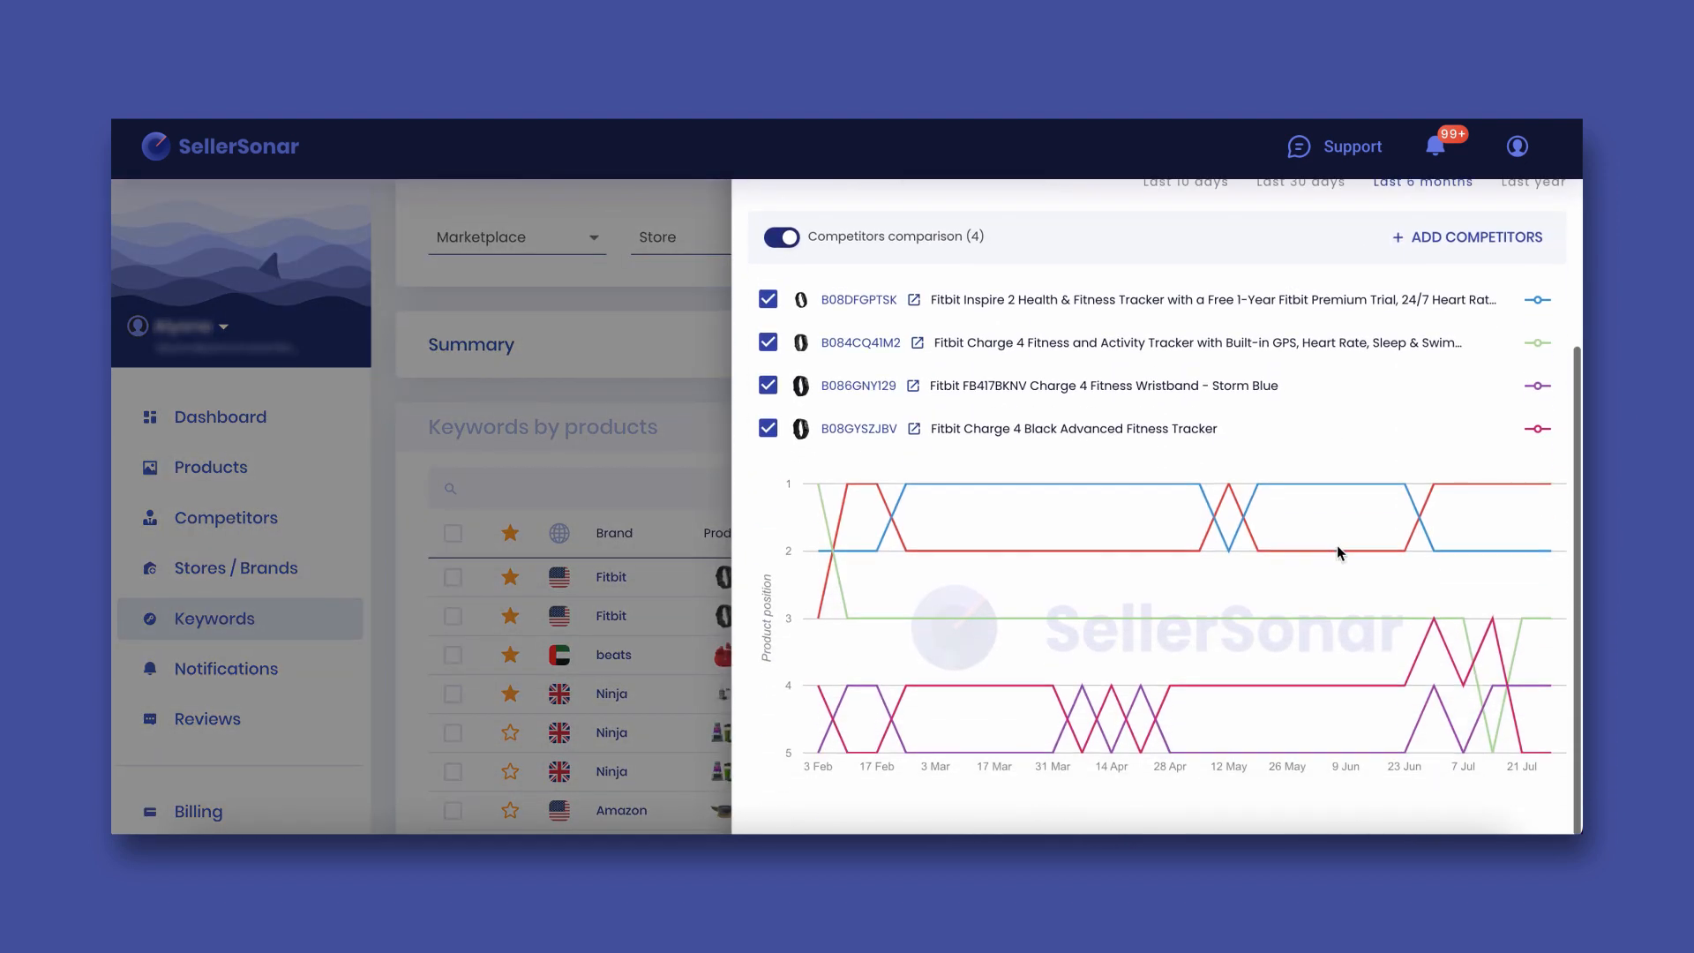
mouse_move(1521, 544)
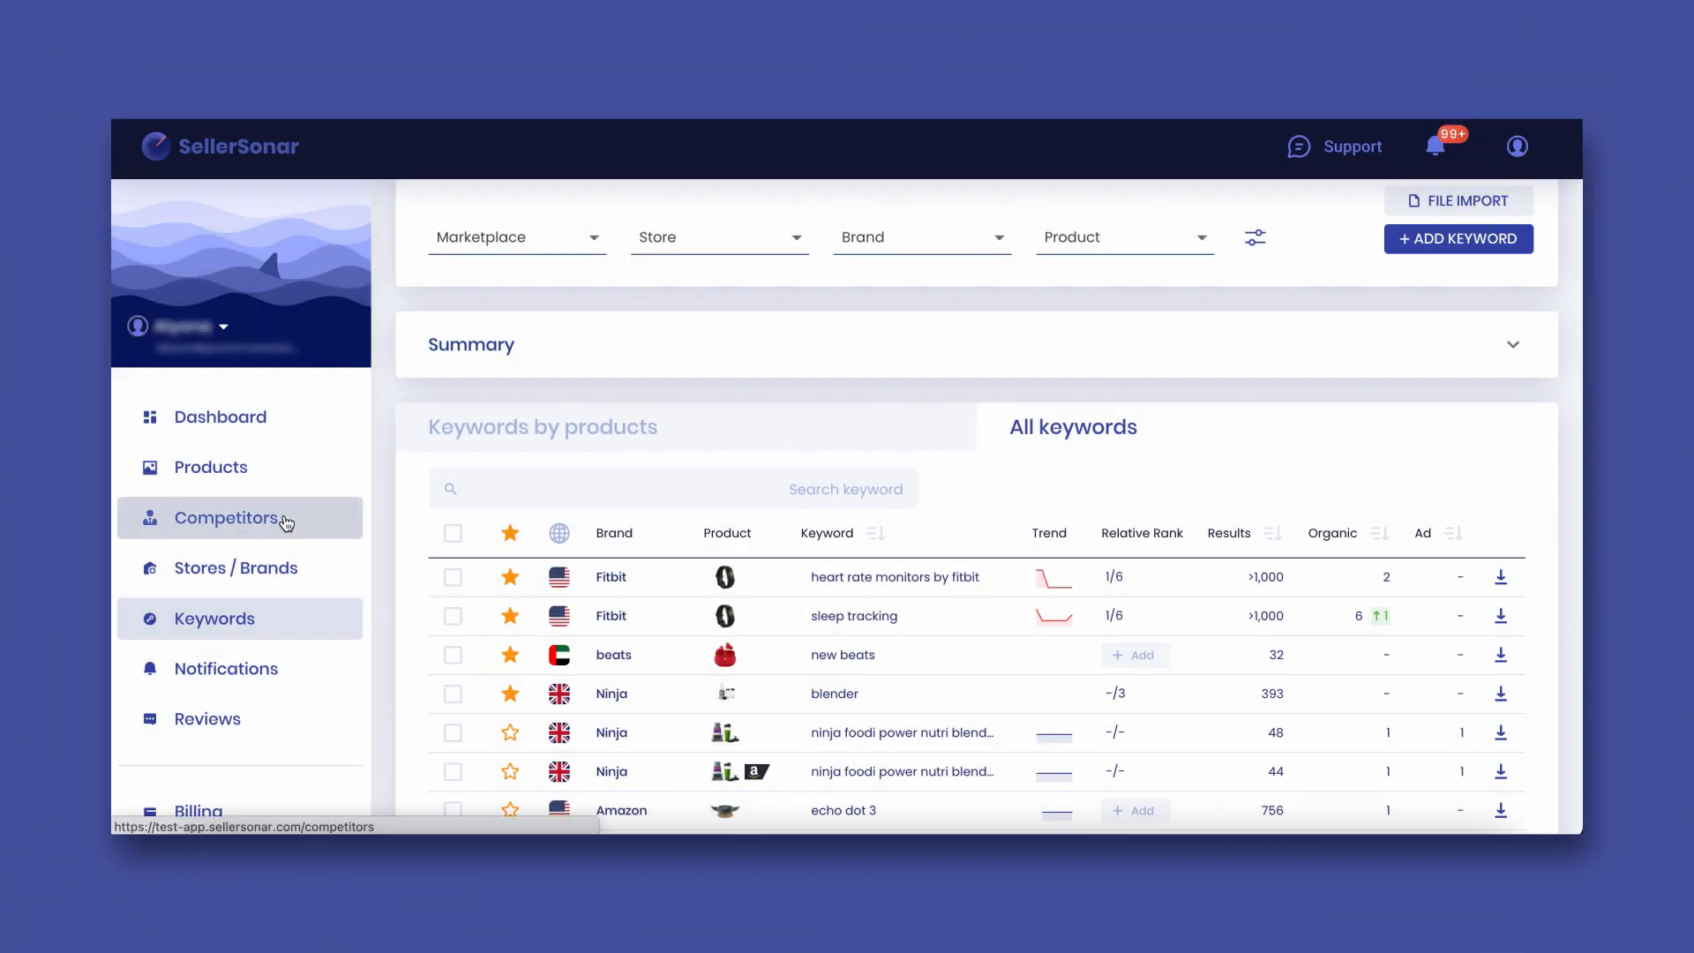
Return to the Competitors page listing the Samsung Galaxy Z Flip 4 and its three competitors.
left_click(228, 517)
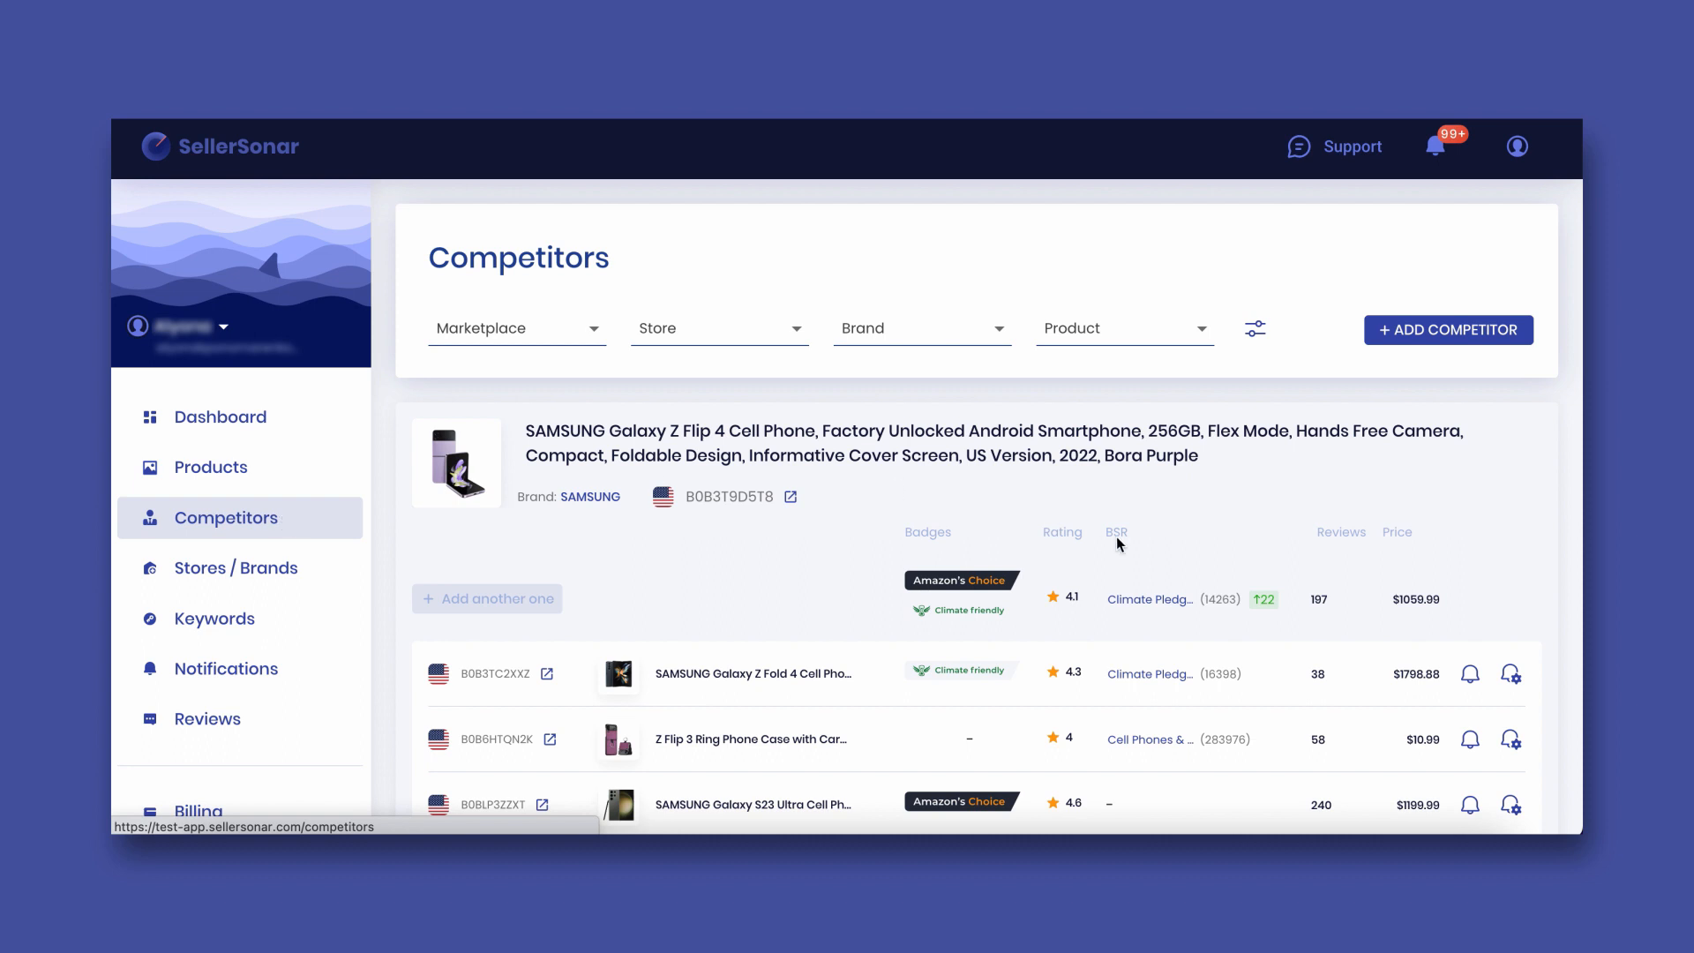
scroll("down", 3)
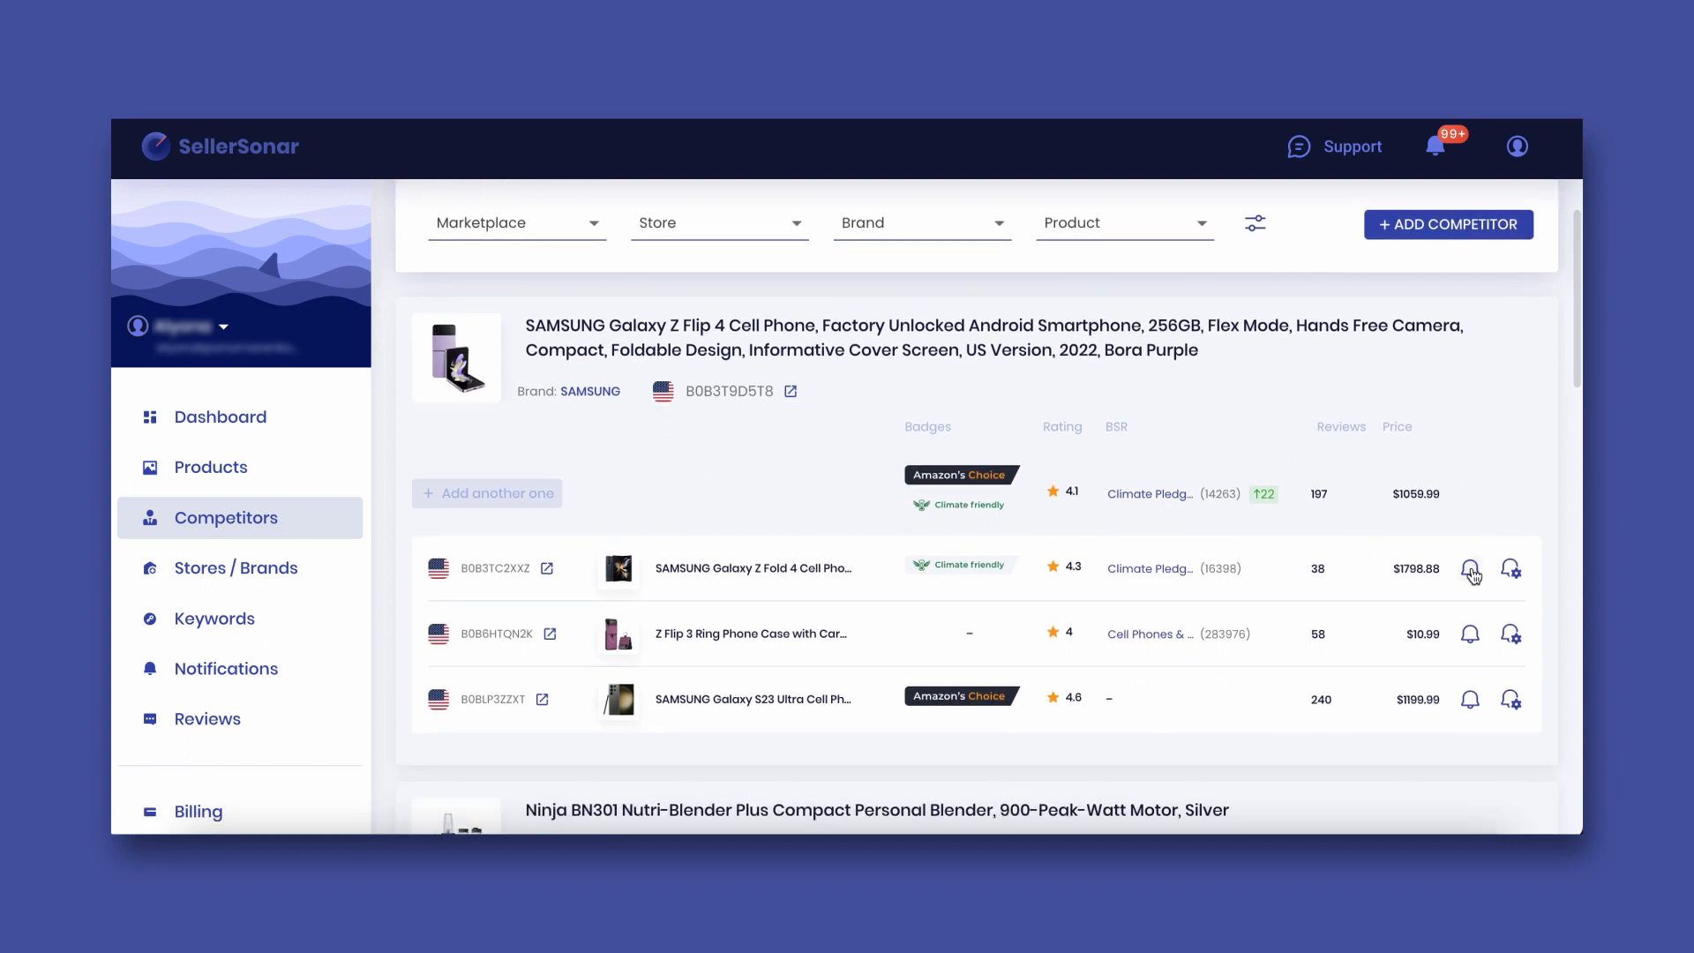
mouse_move(1514, 585)
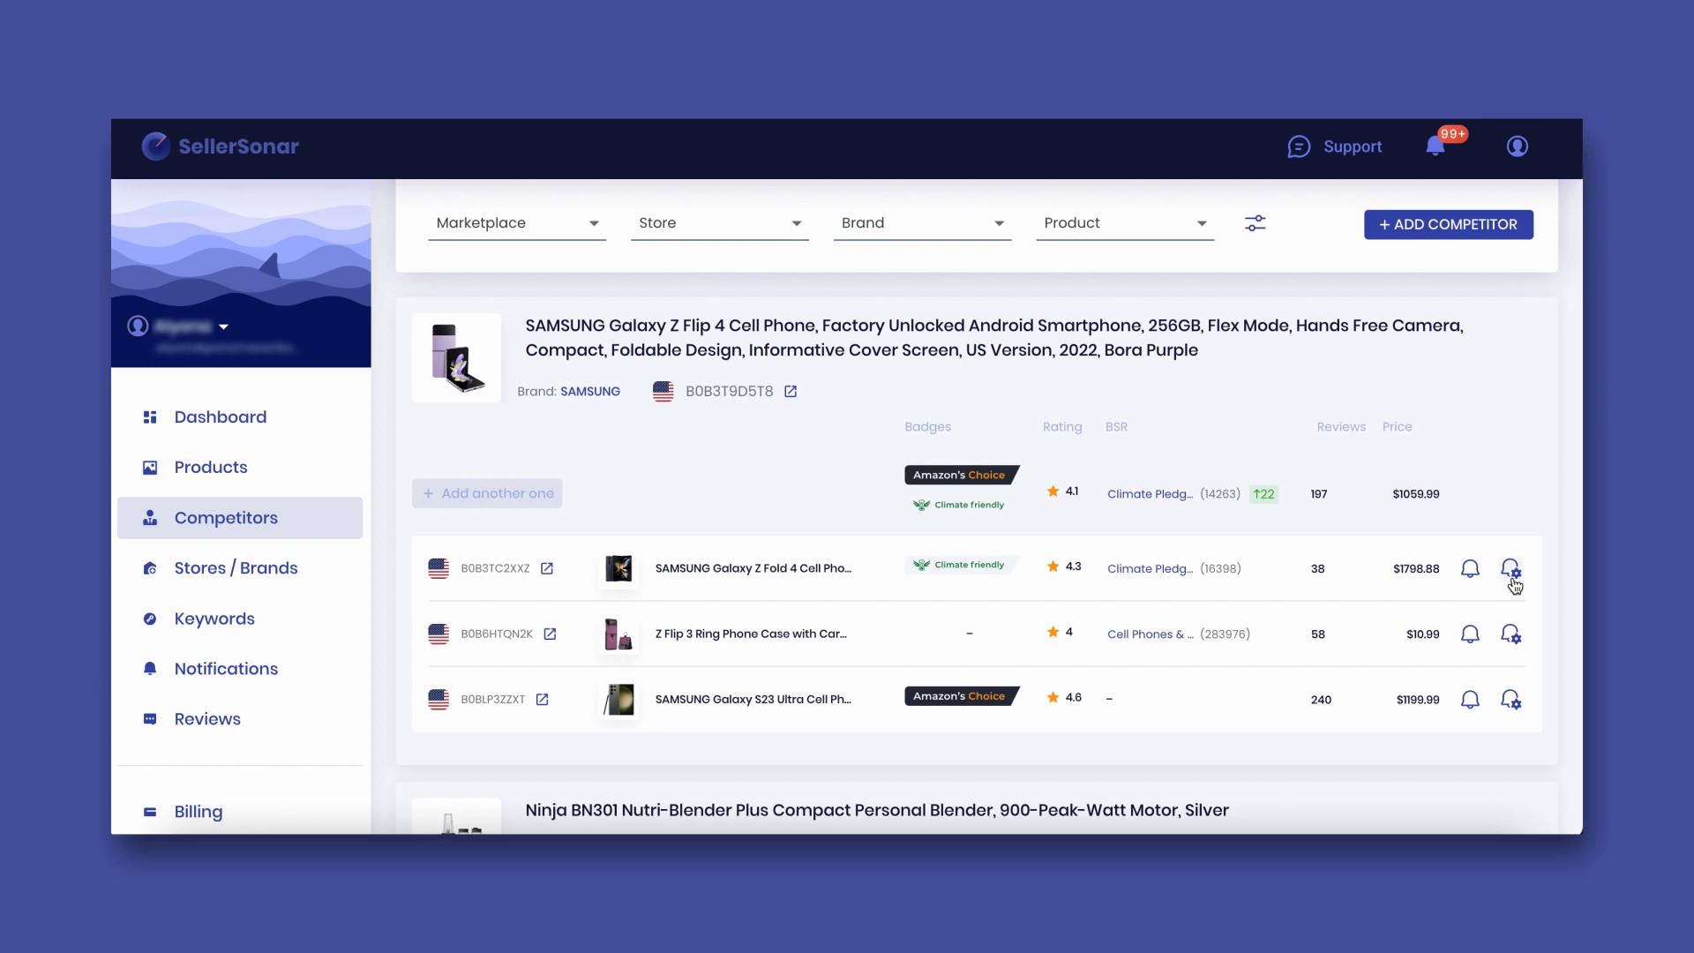
Save Listing Issues notification settings for the Galaxy Z Fold 4 competitor and apply them to all competitors.
left_click(1512, 570)
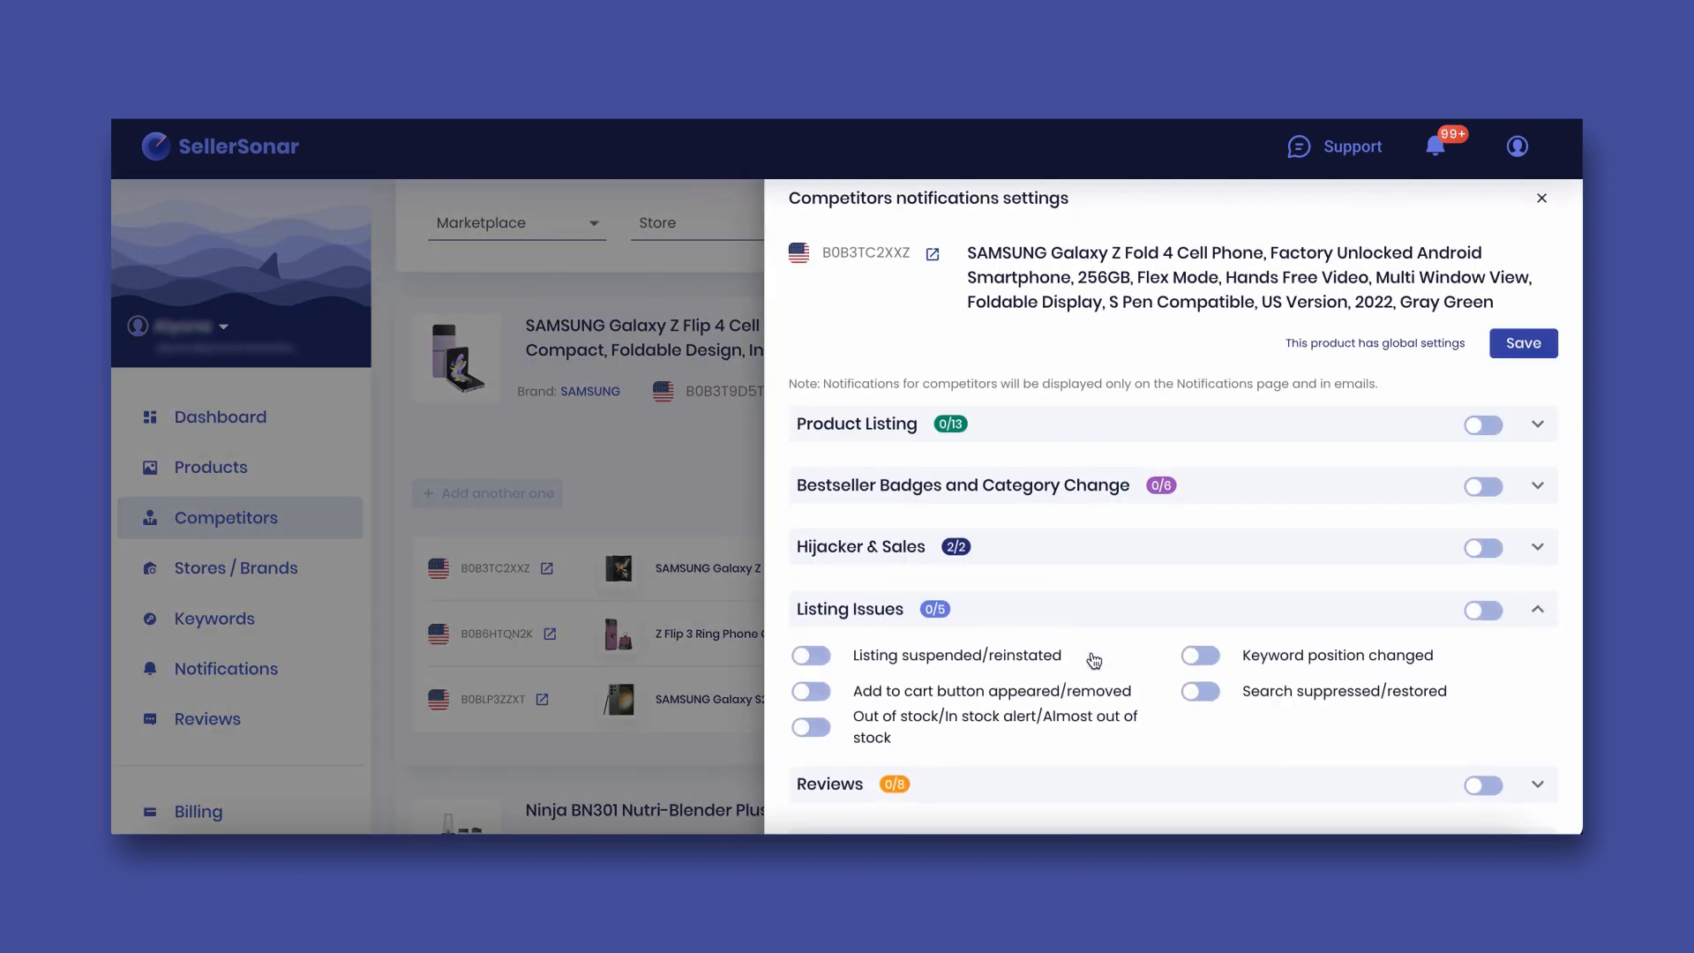
left_click(1523, 342)
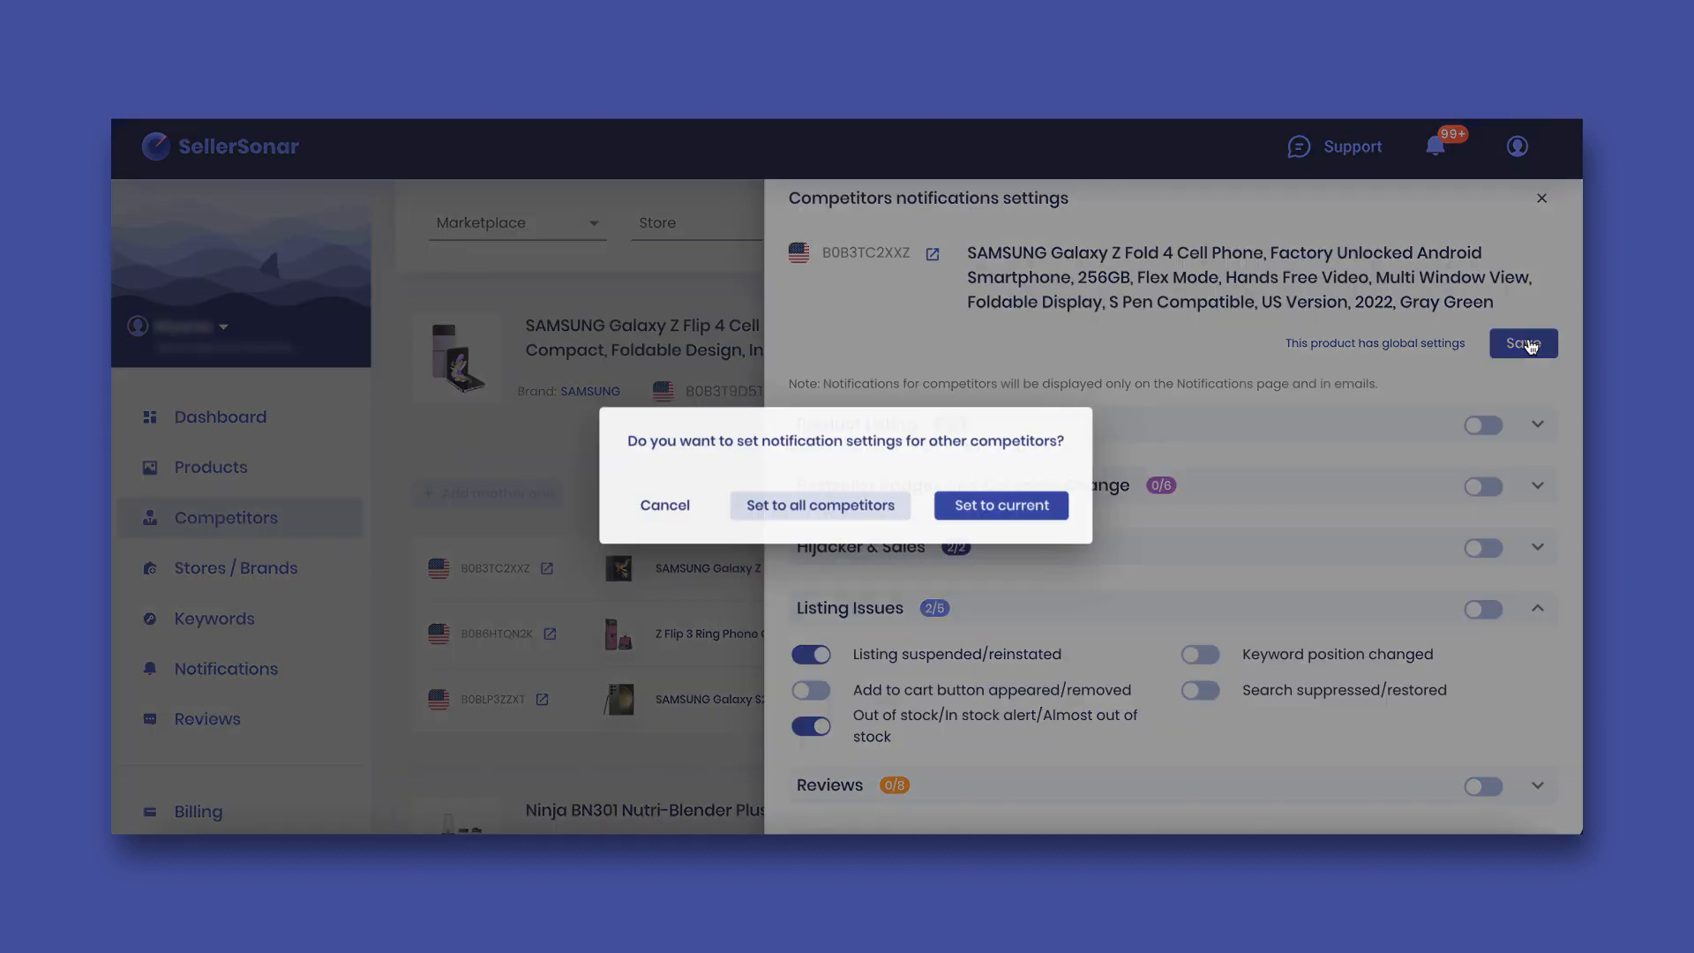
mouse_move(1002, 528)
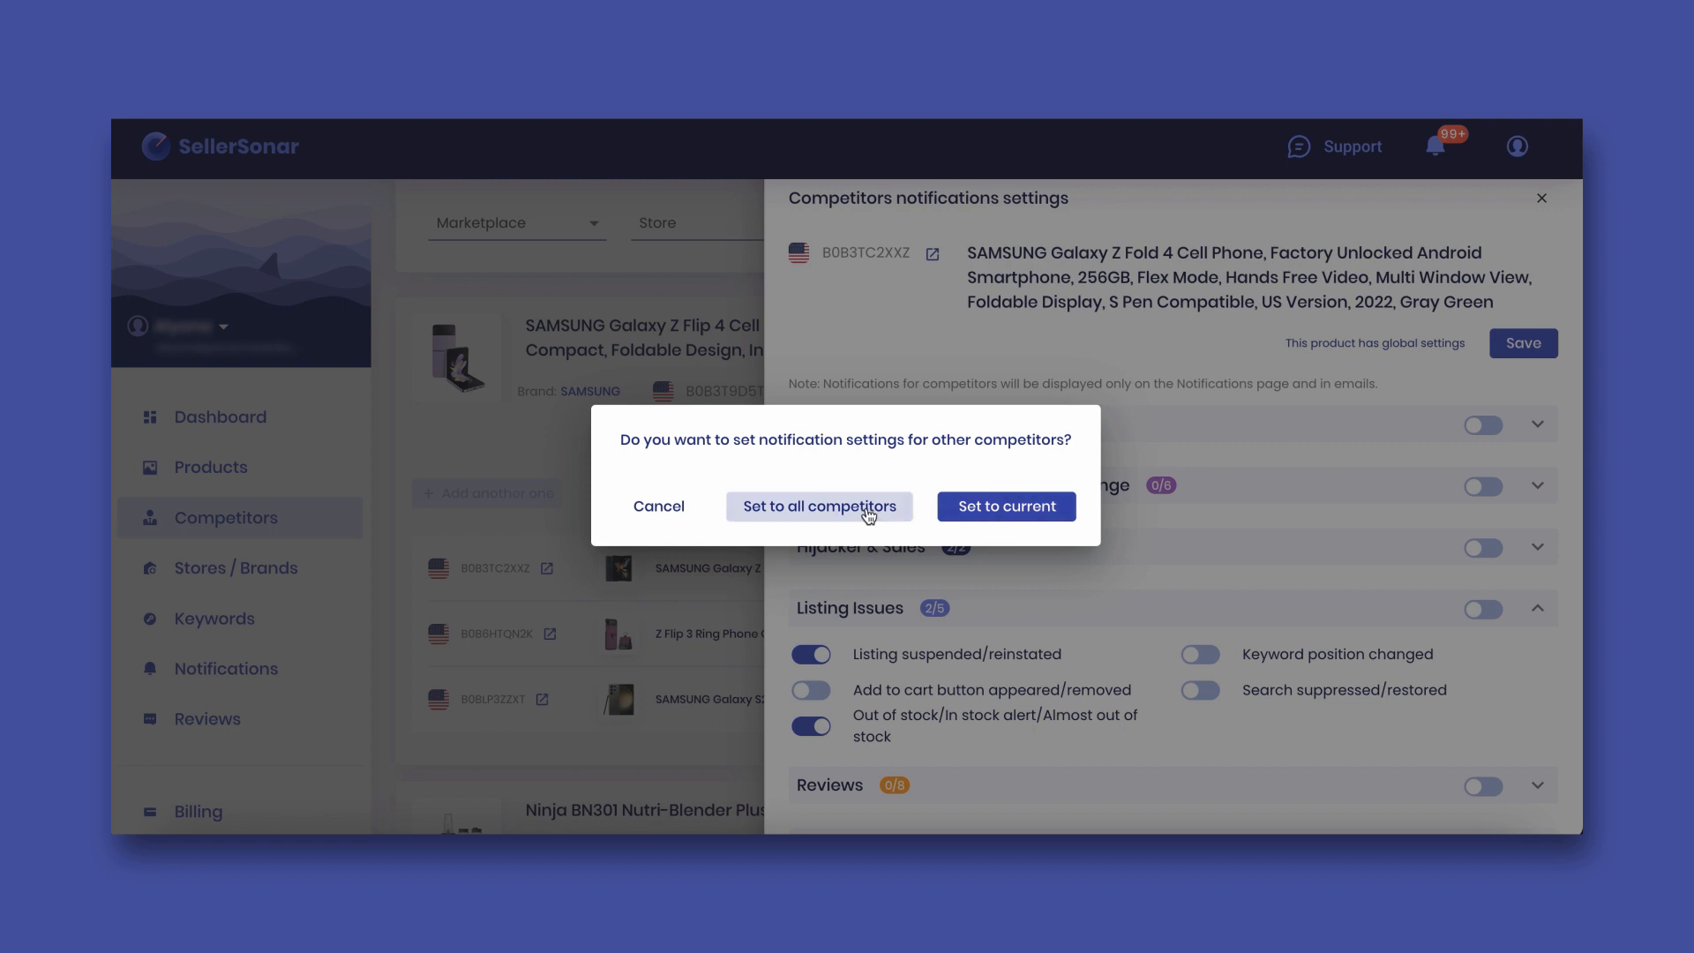
left_click(819, 507)
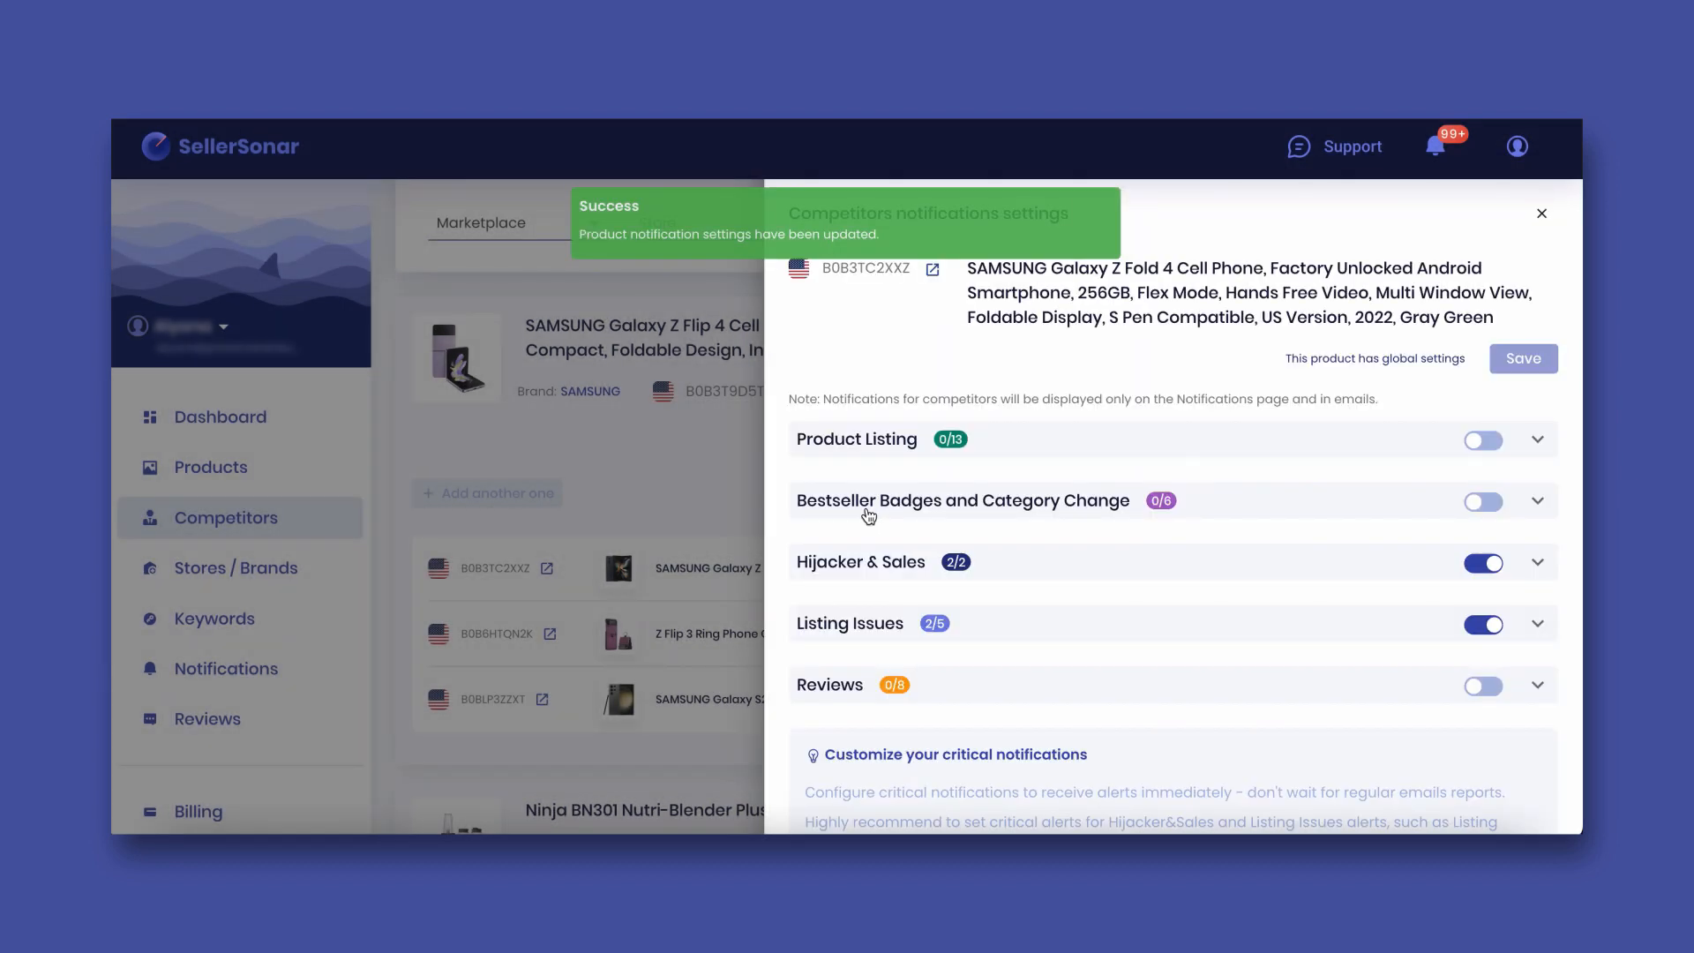
left_click(1541, 213)
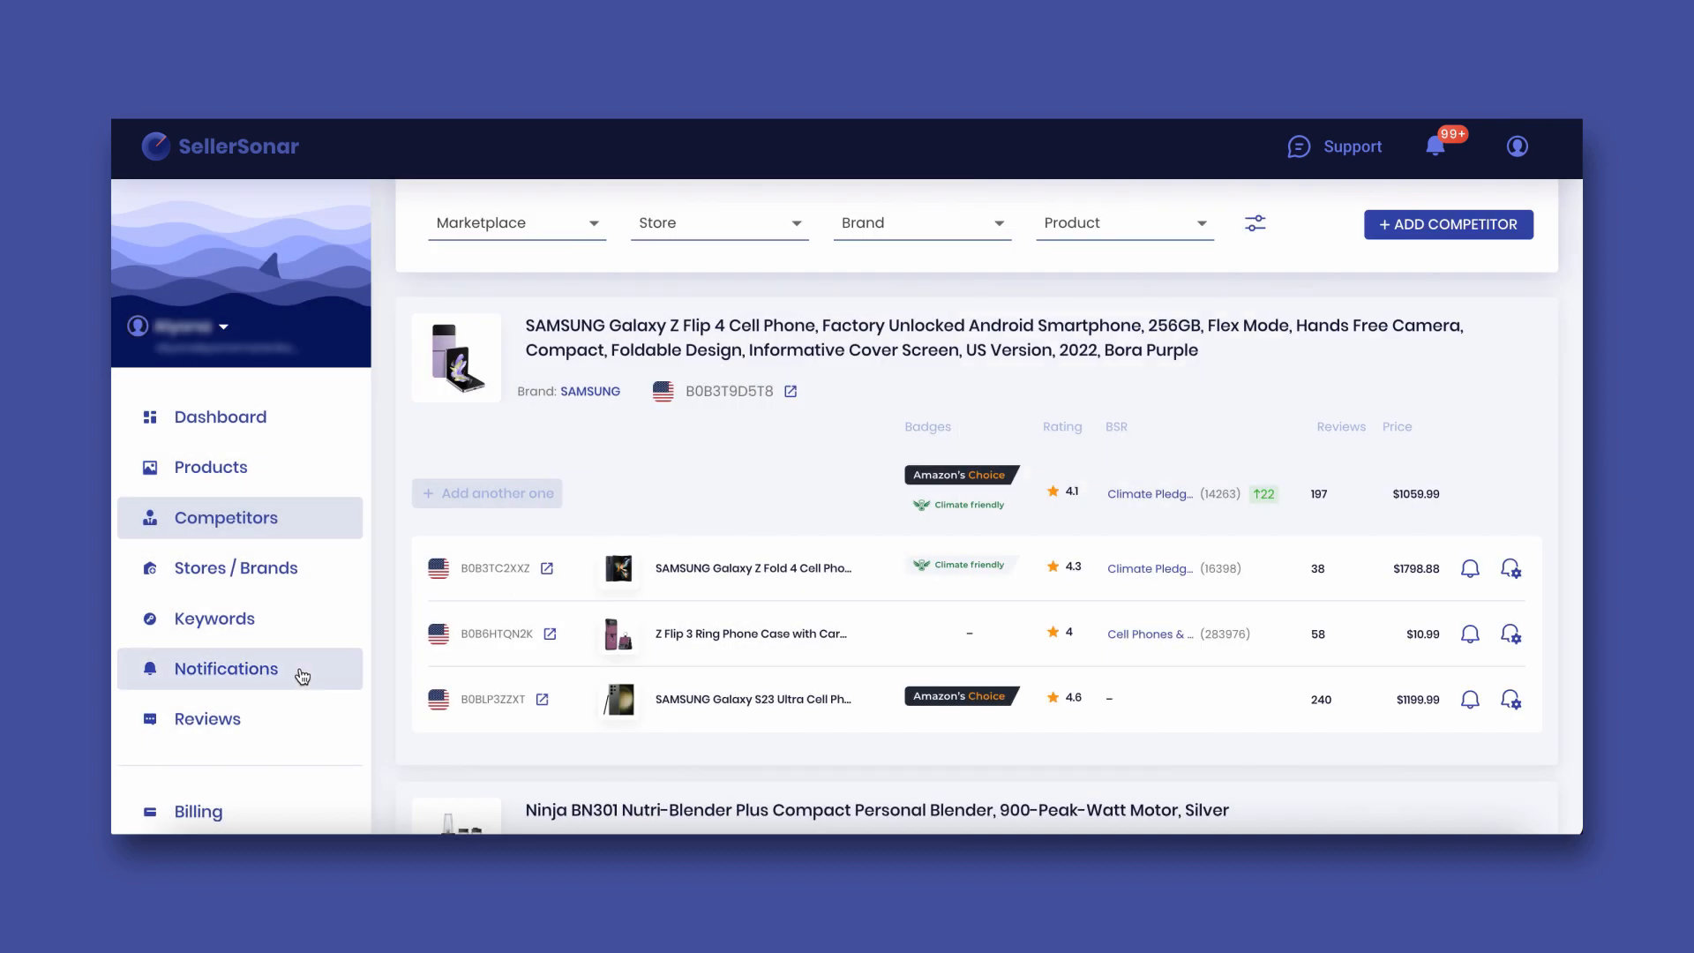
Reach the SellerSonar free-account sign-up form with empty email and password fields.
left_click(226, 667)
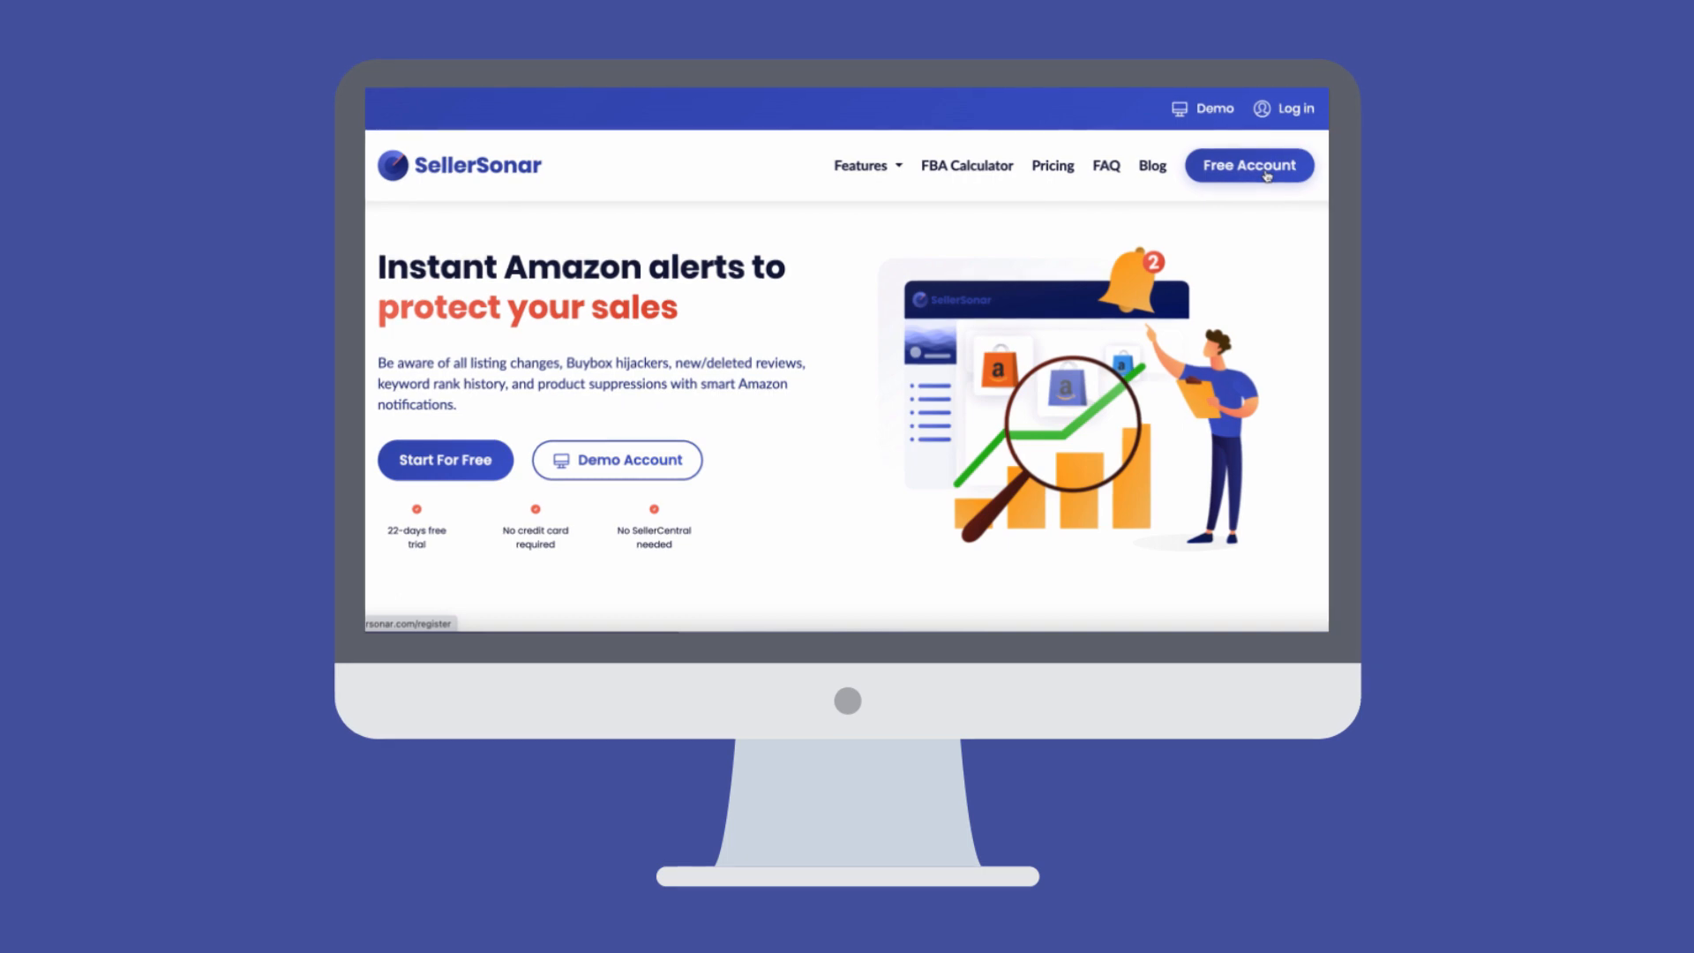
left_click(1248, 166)
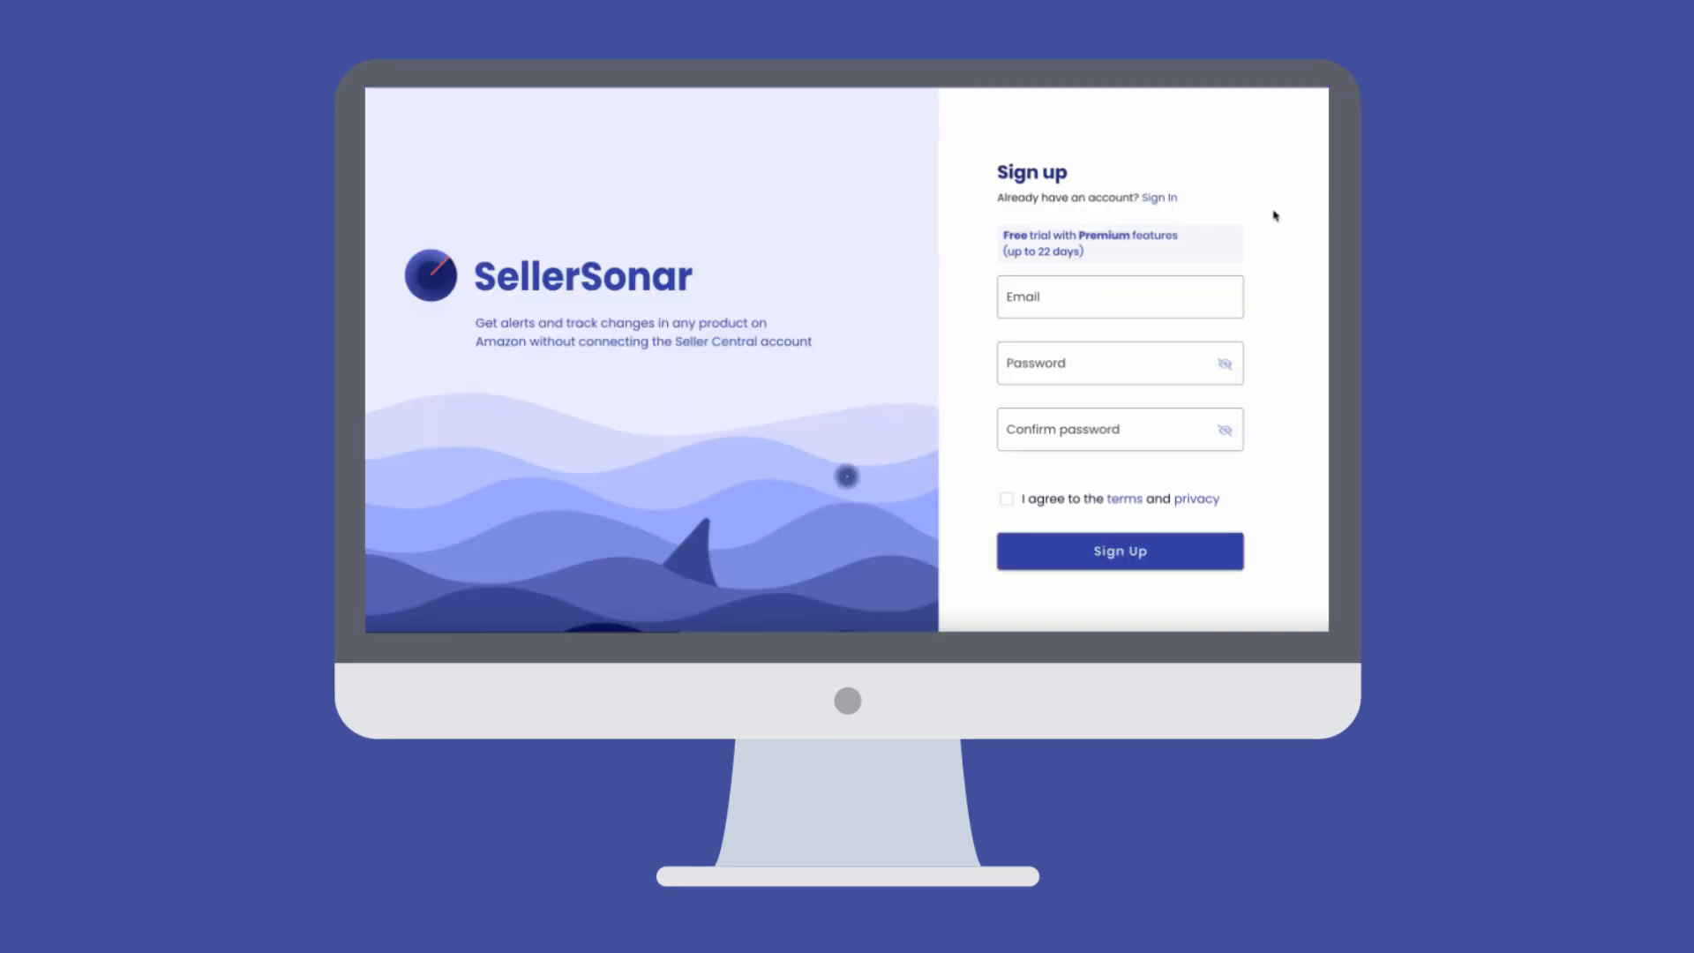